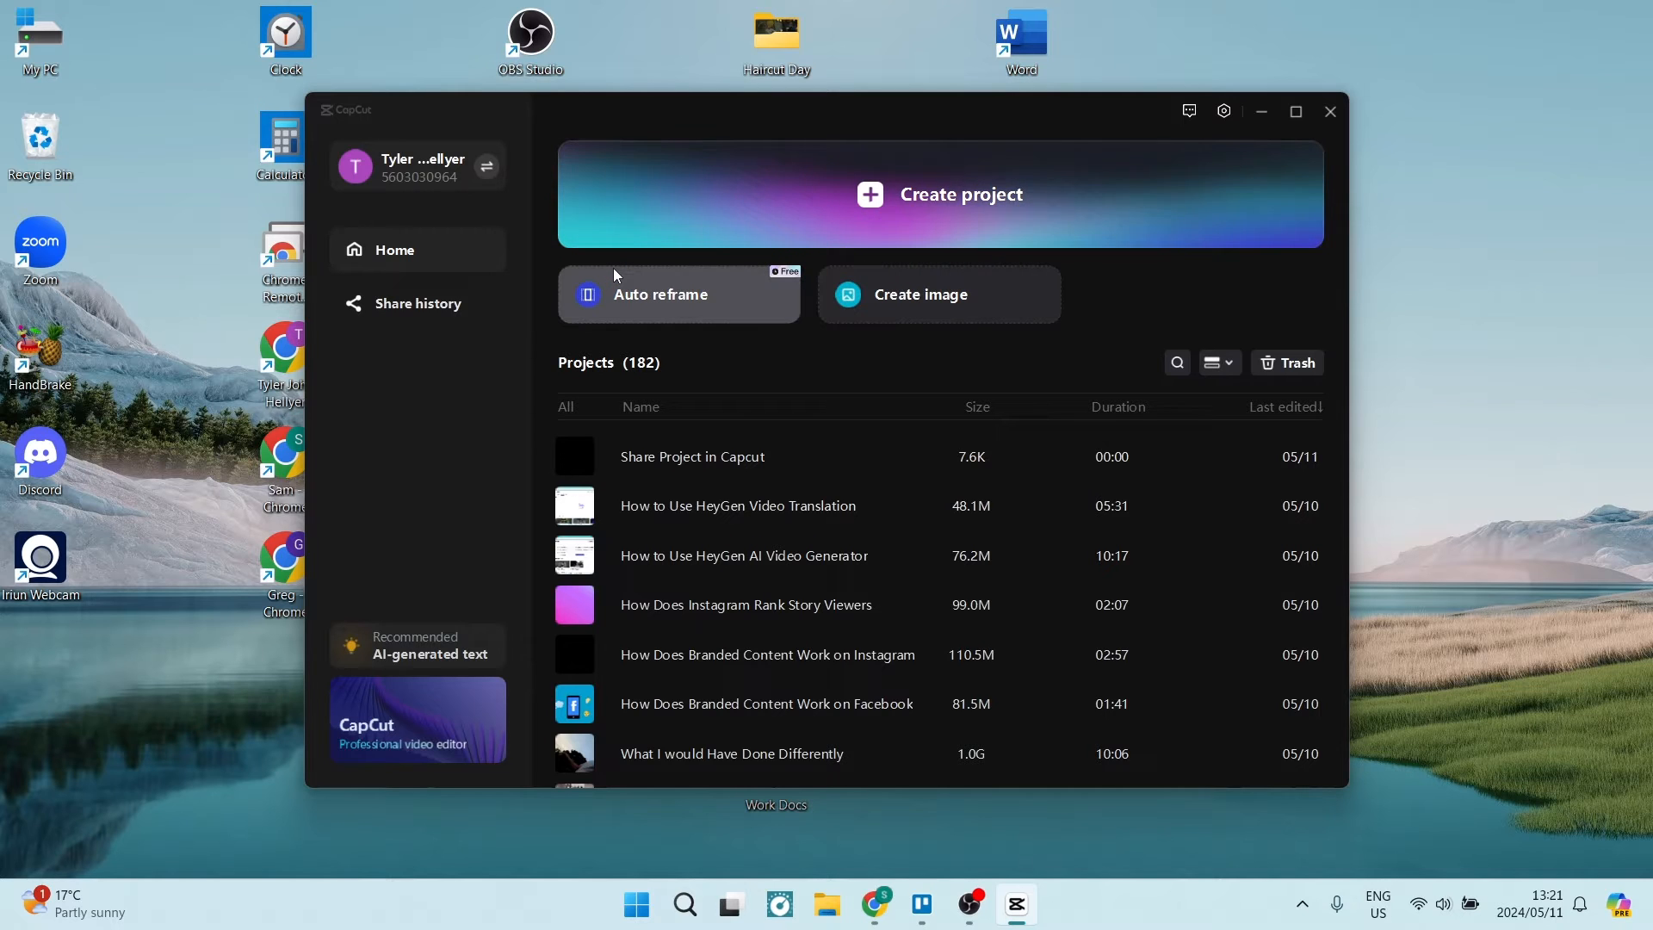
mouse_move(597, 389)
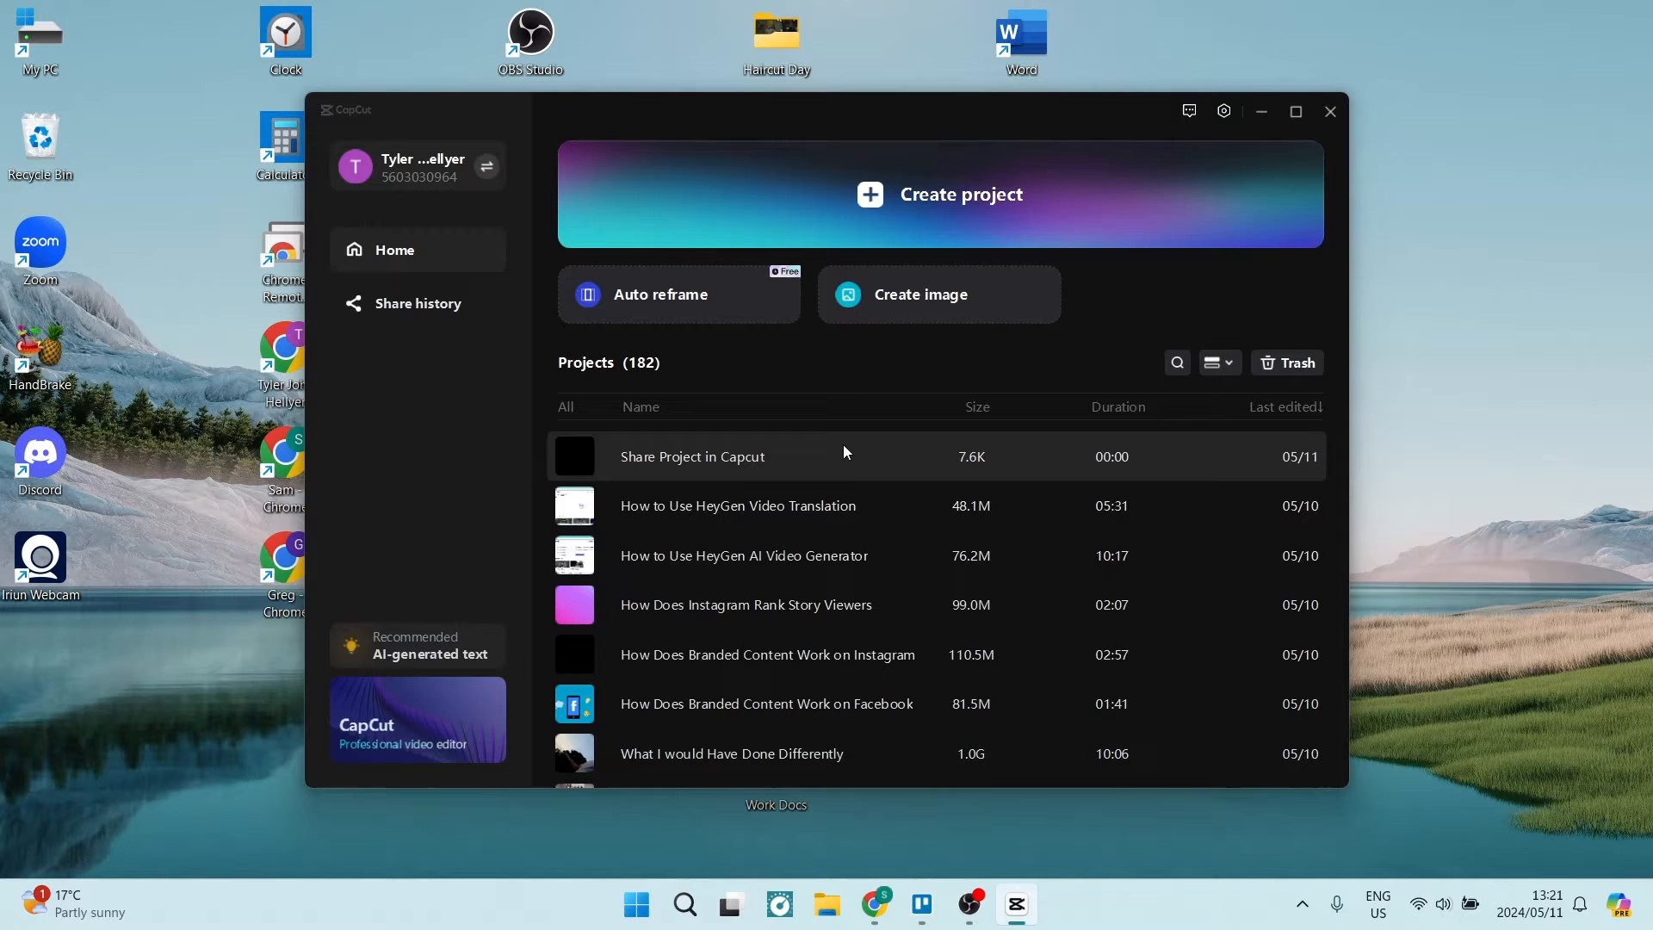
Check the project's right-click actions, then show the Share history list (currently empty).
right_click(692, 455)
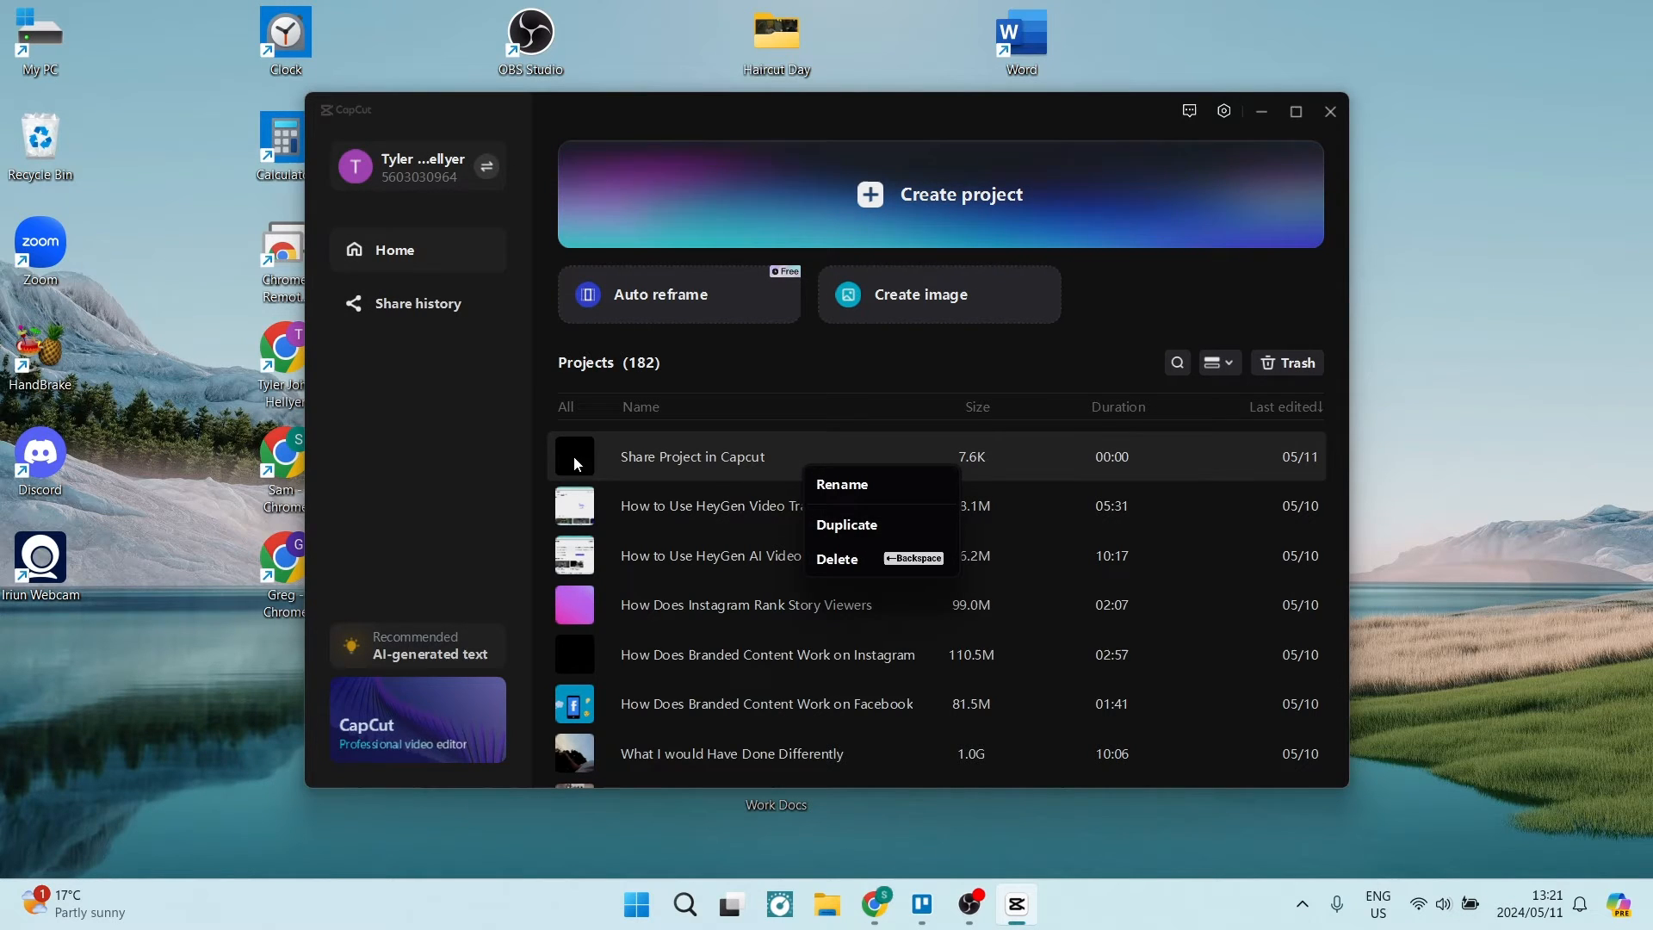
click(344, 500)
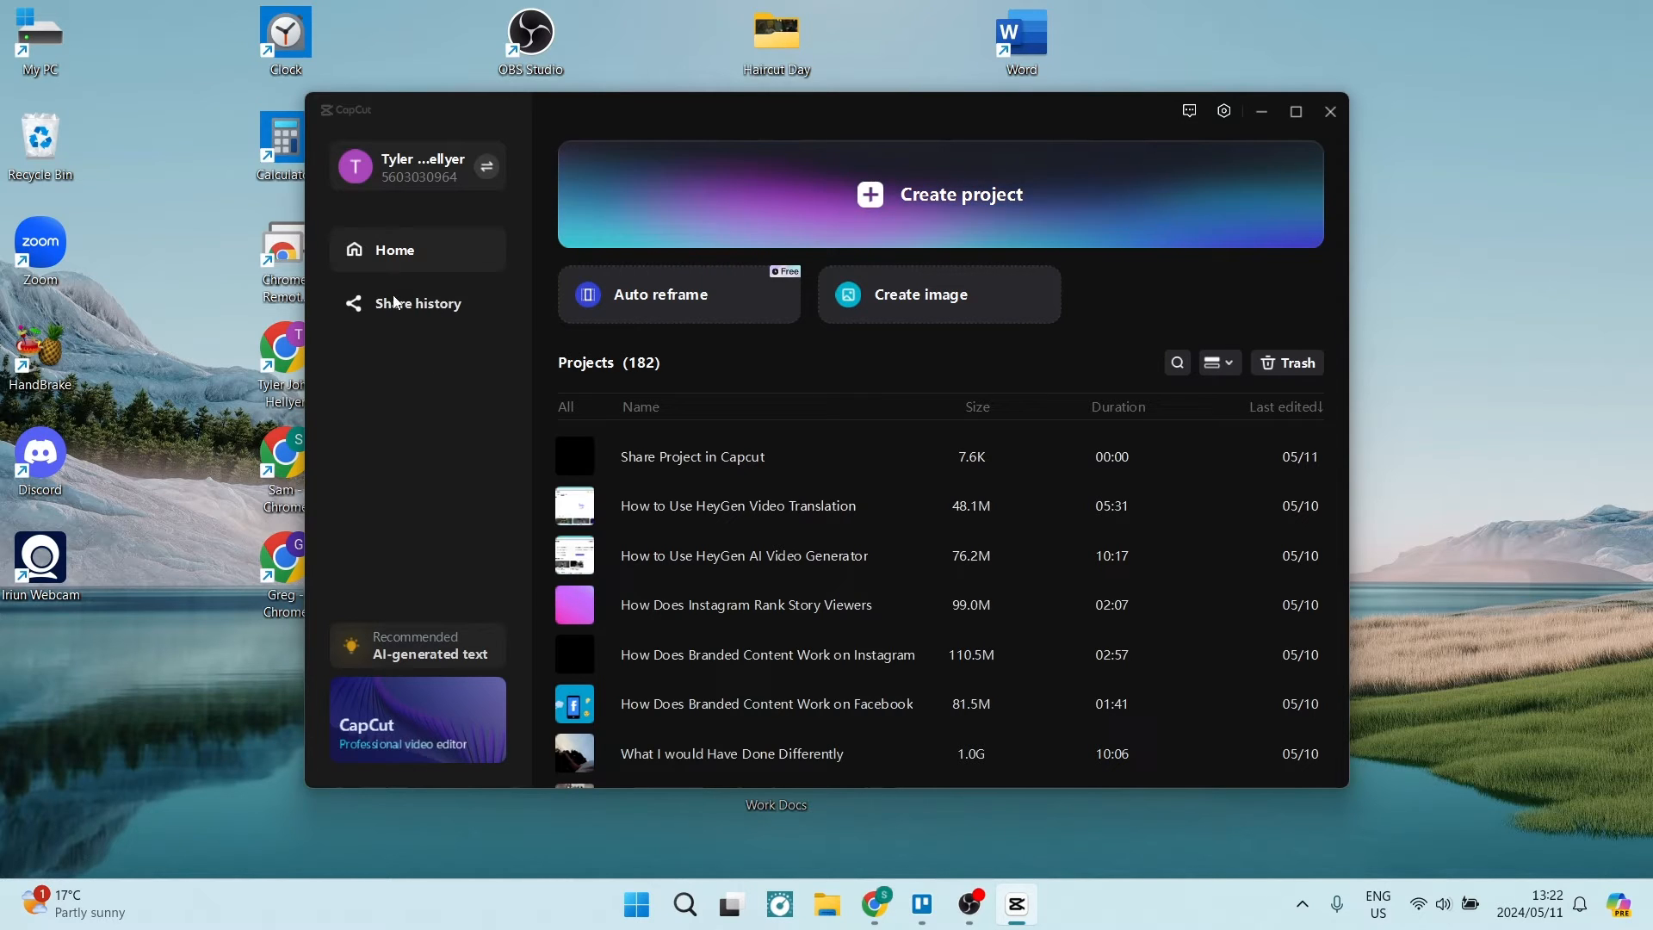
click(416, 303)
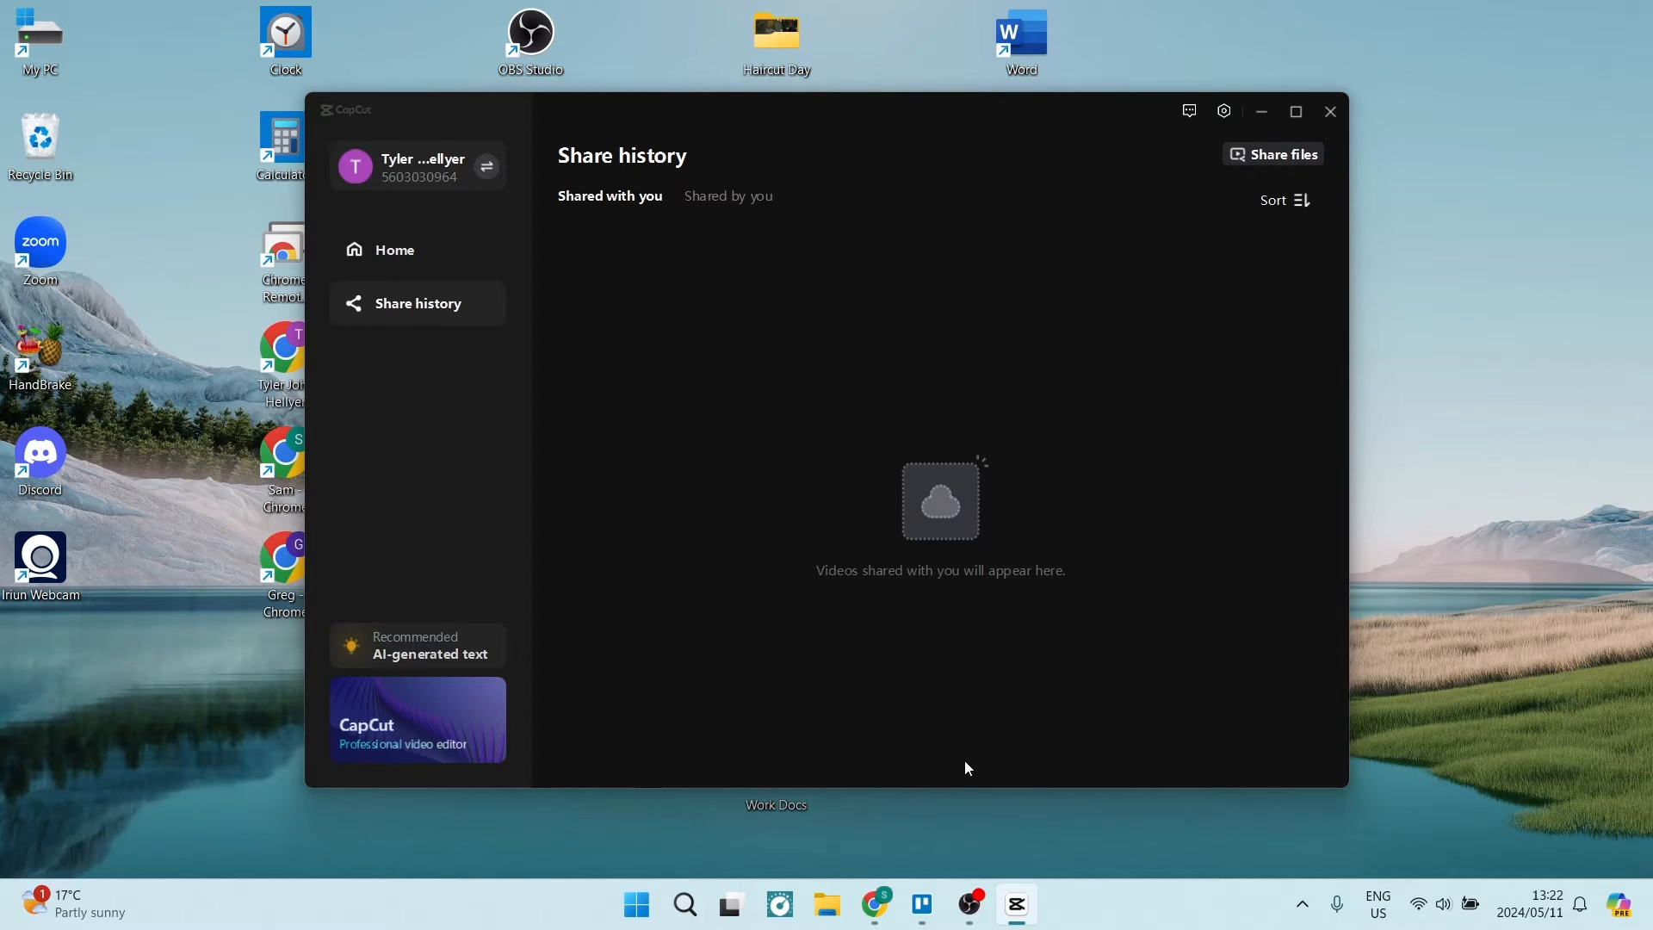
mouse_move(797, 448)
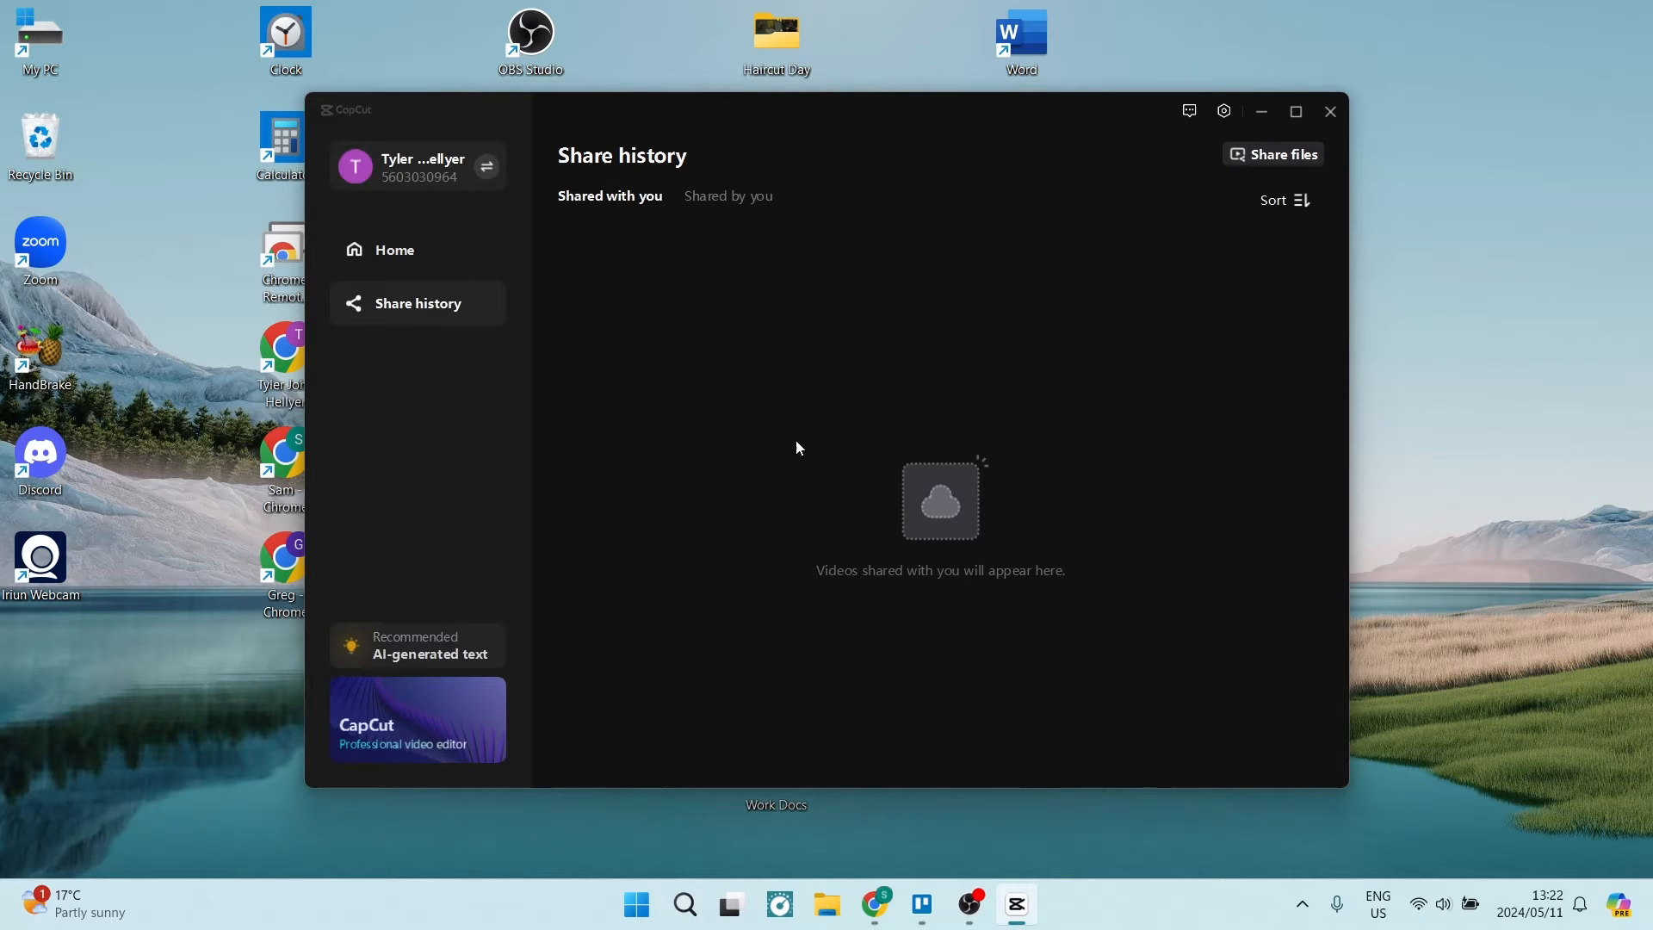
mouse_move(1126, 238)
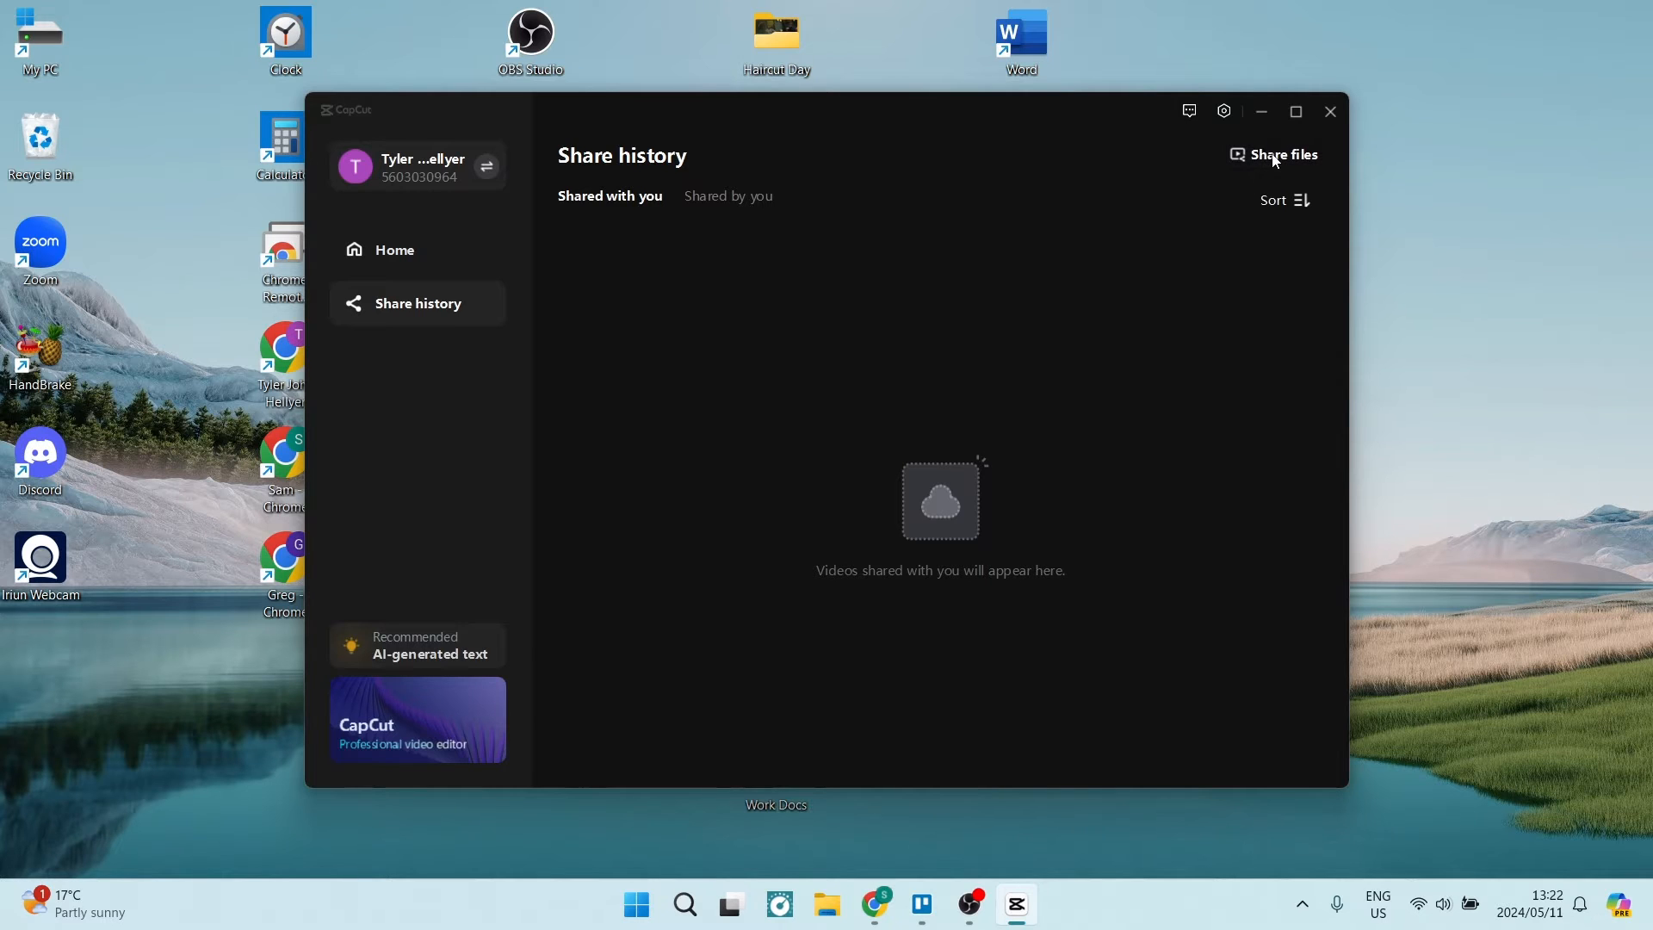
click(1282, 153)
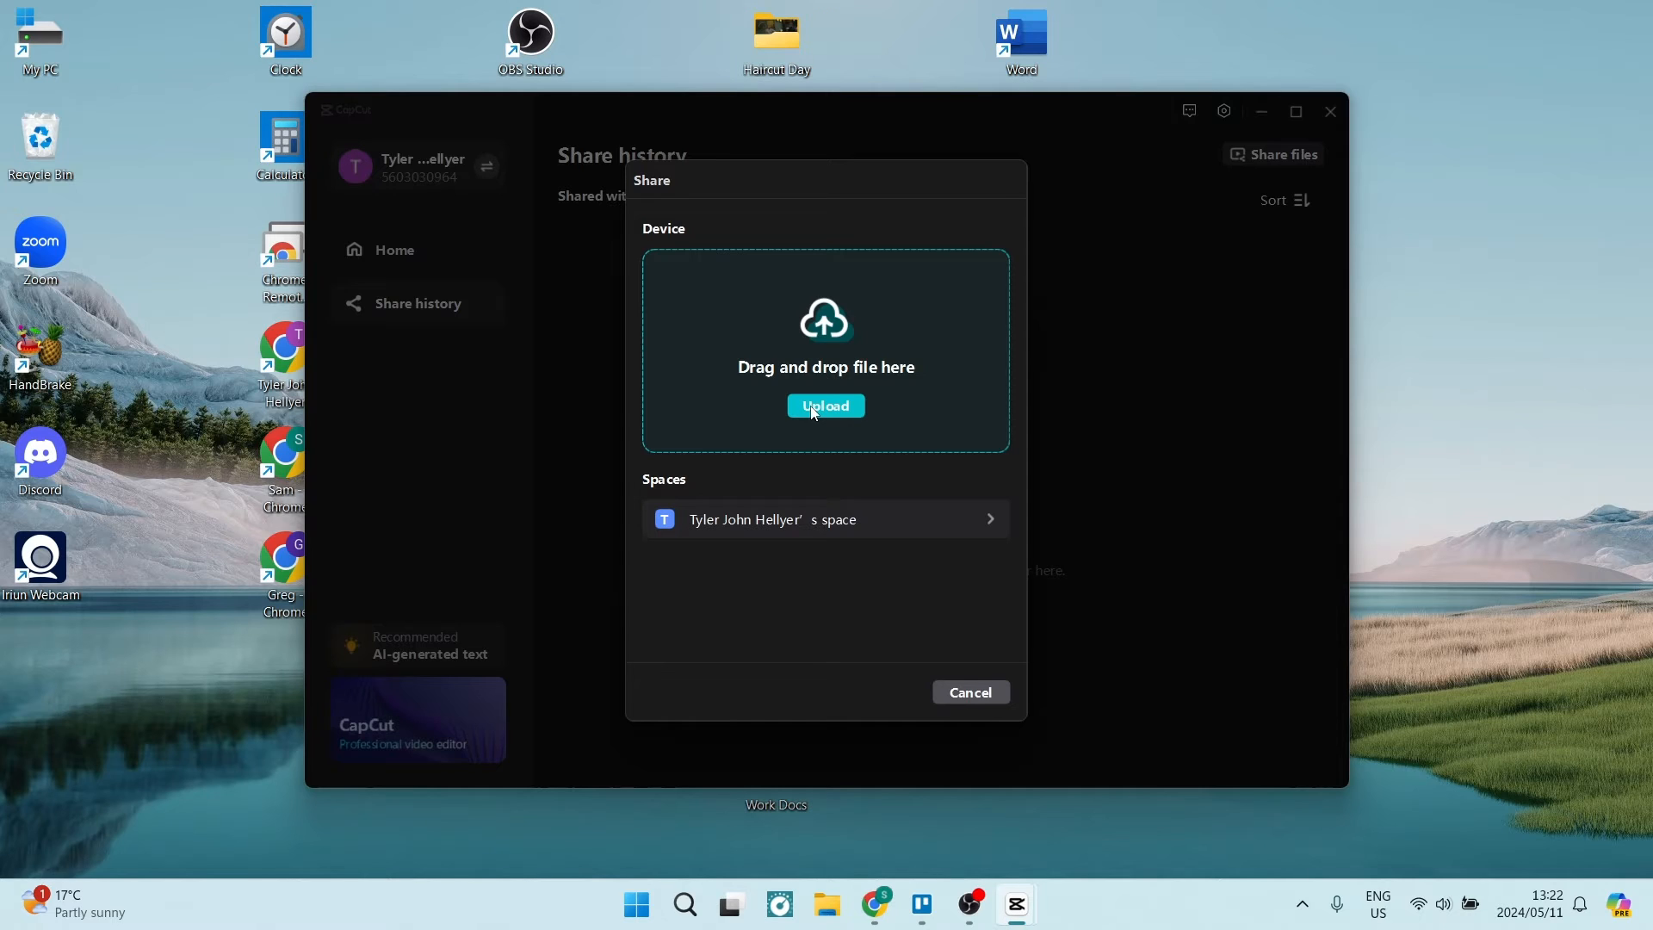
mouse_move(1279, 839)
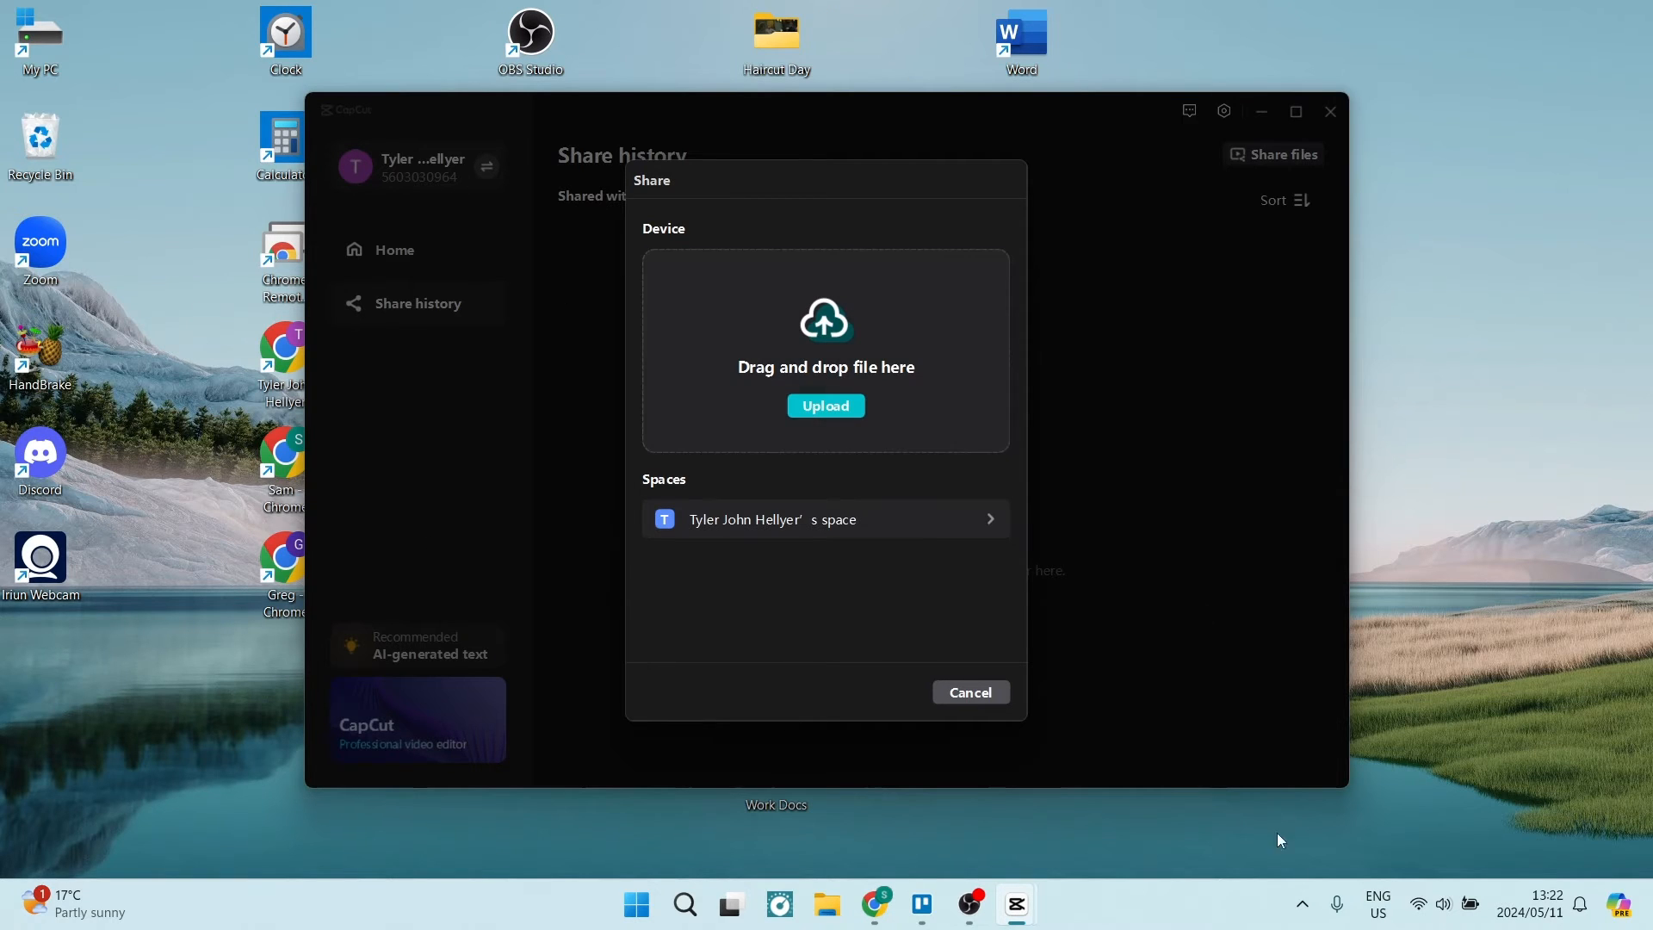
mouse_move(1100, 651)
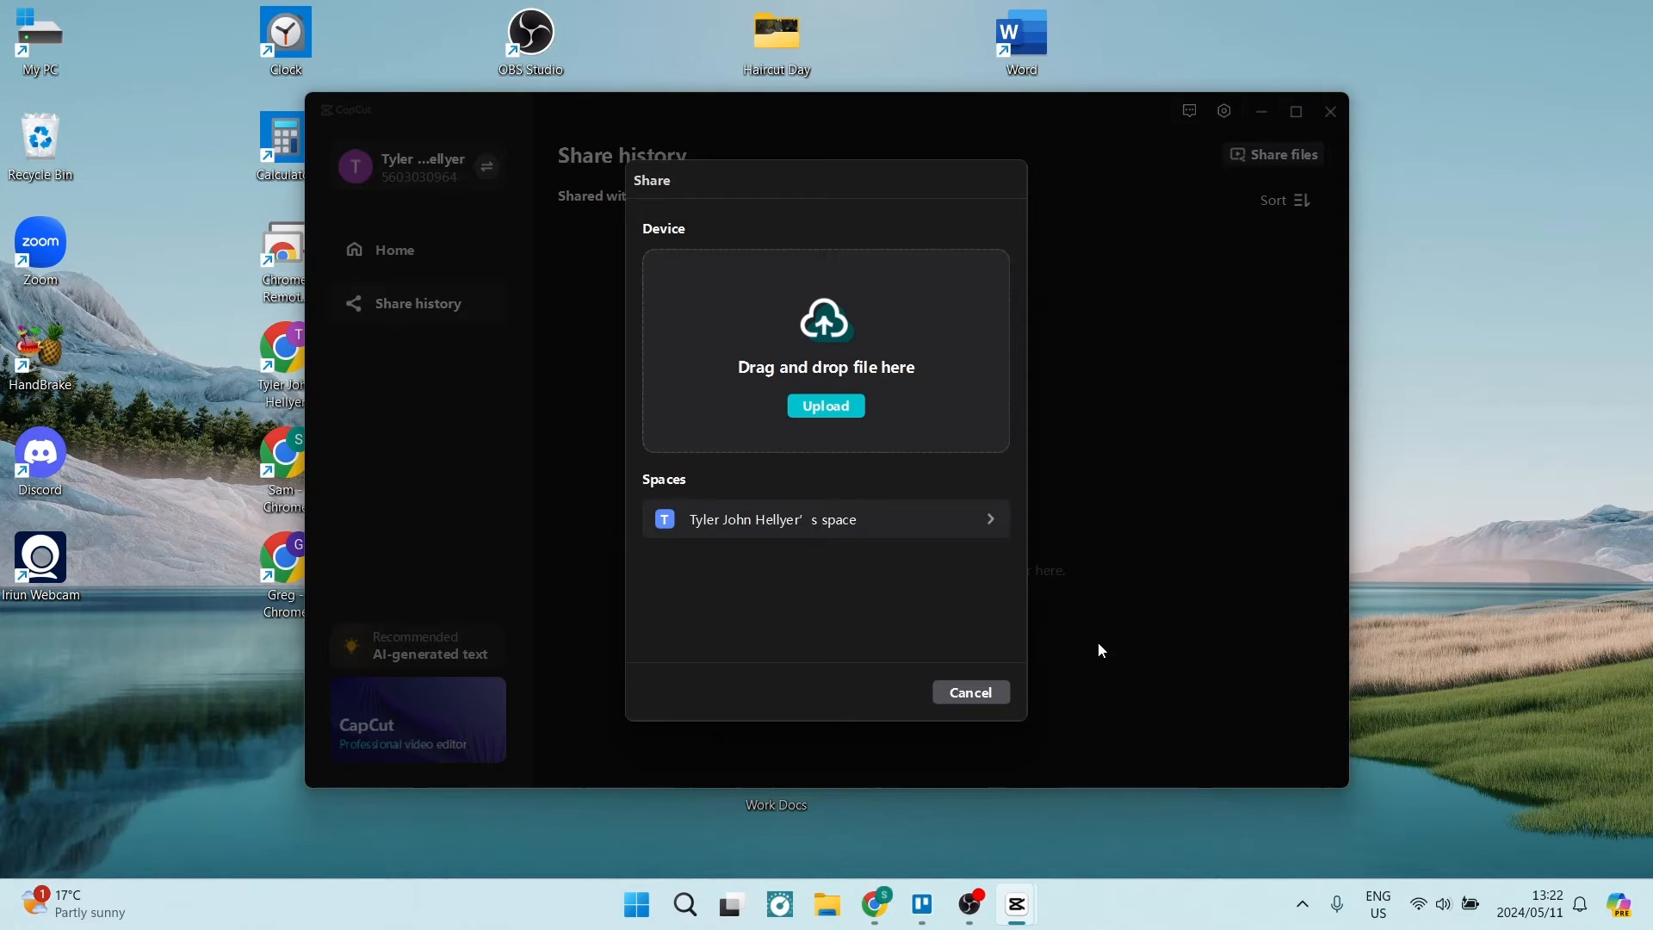
mouse_move(913, 753)
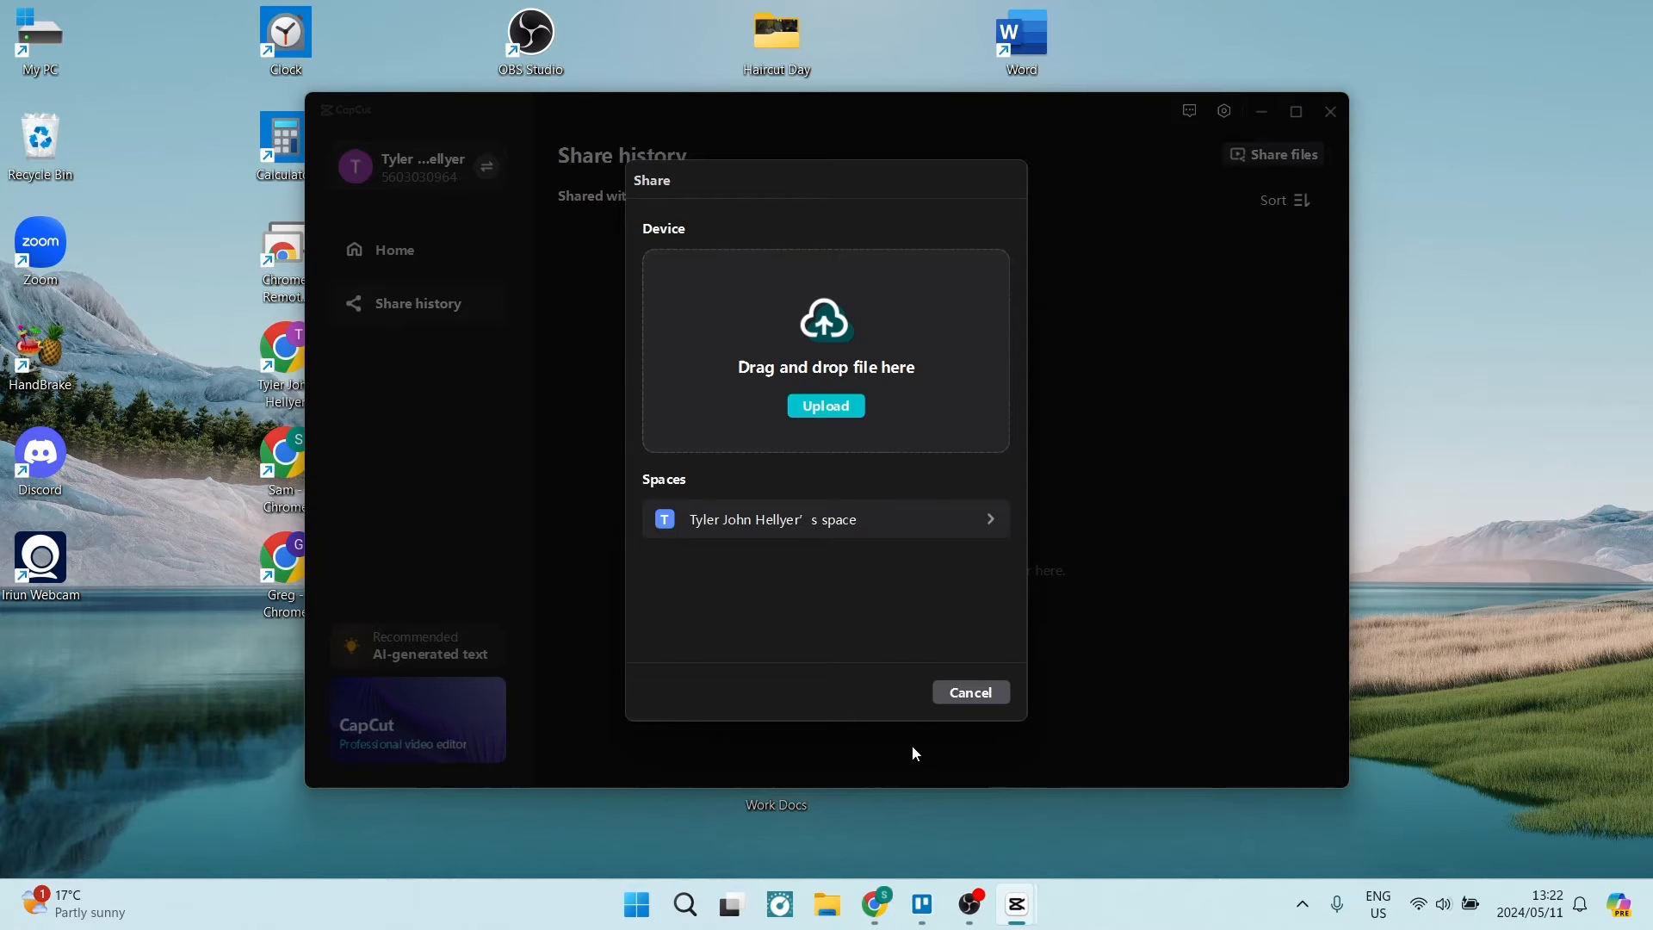
click(825, 518)
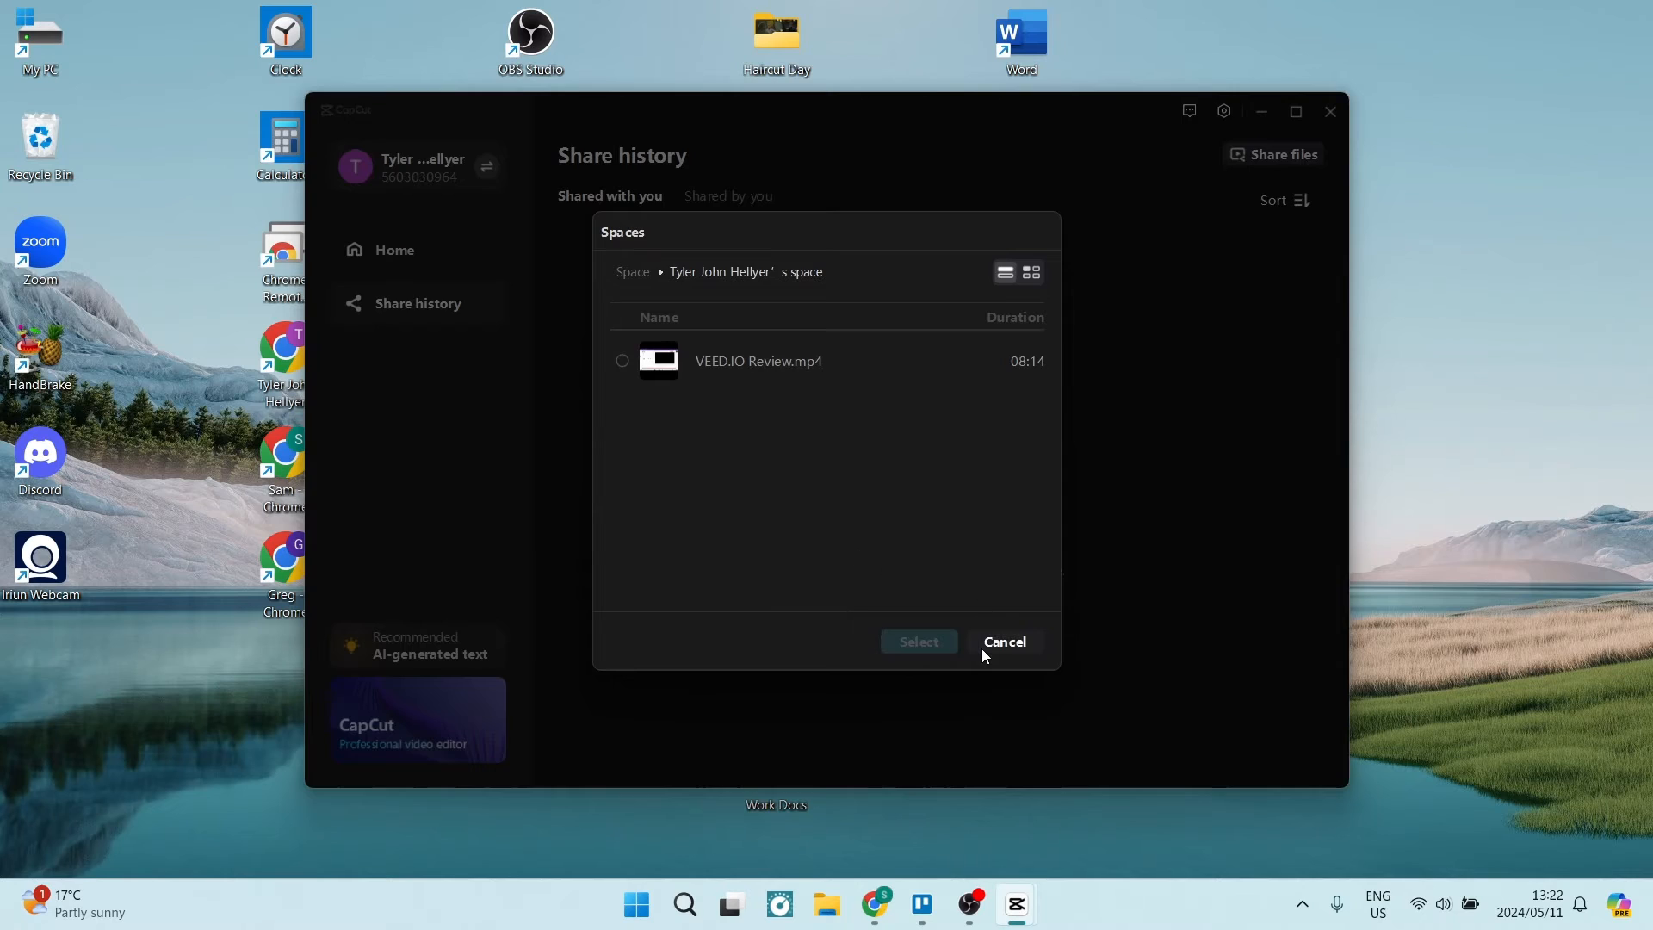
click(1002, 641)
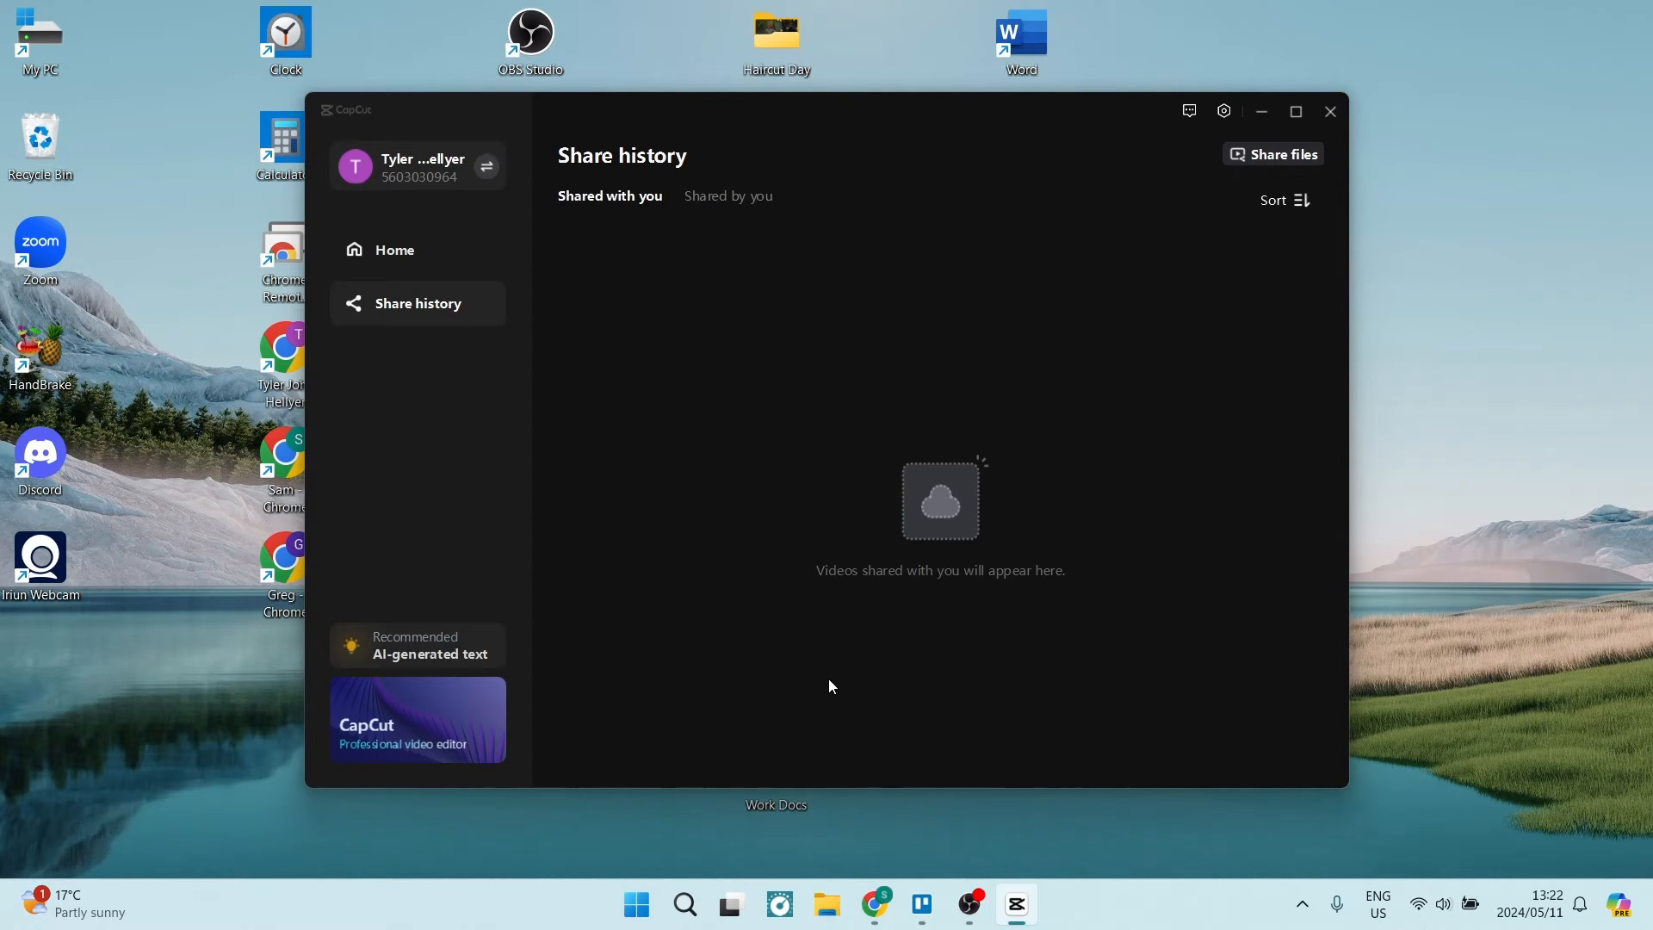
mouse_move(864, 809)
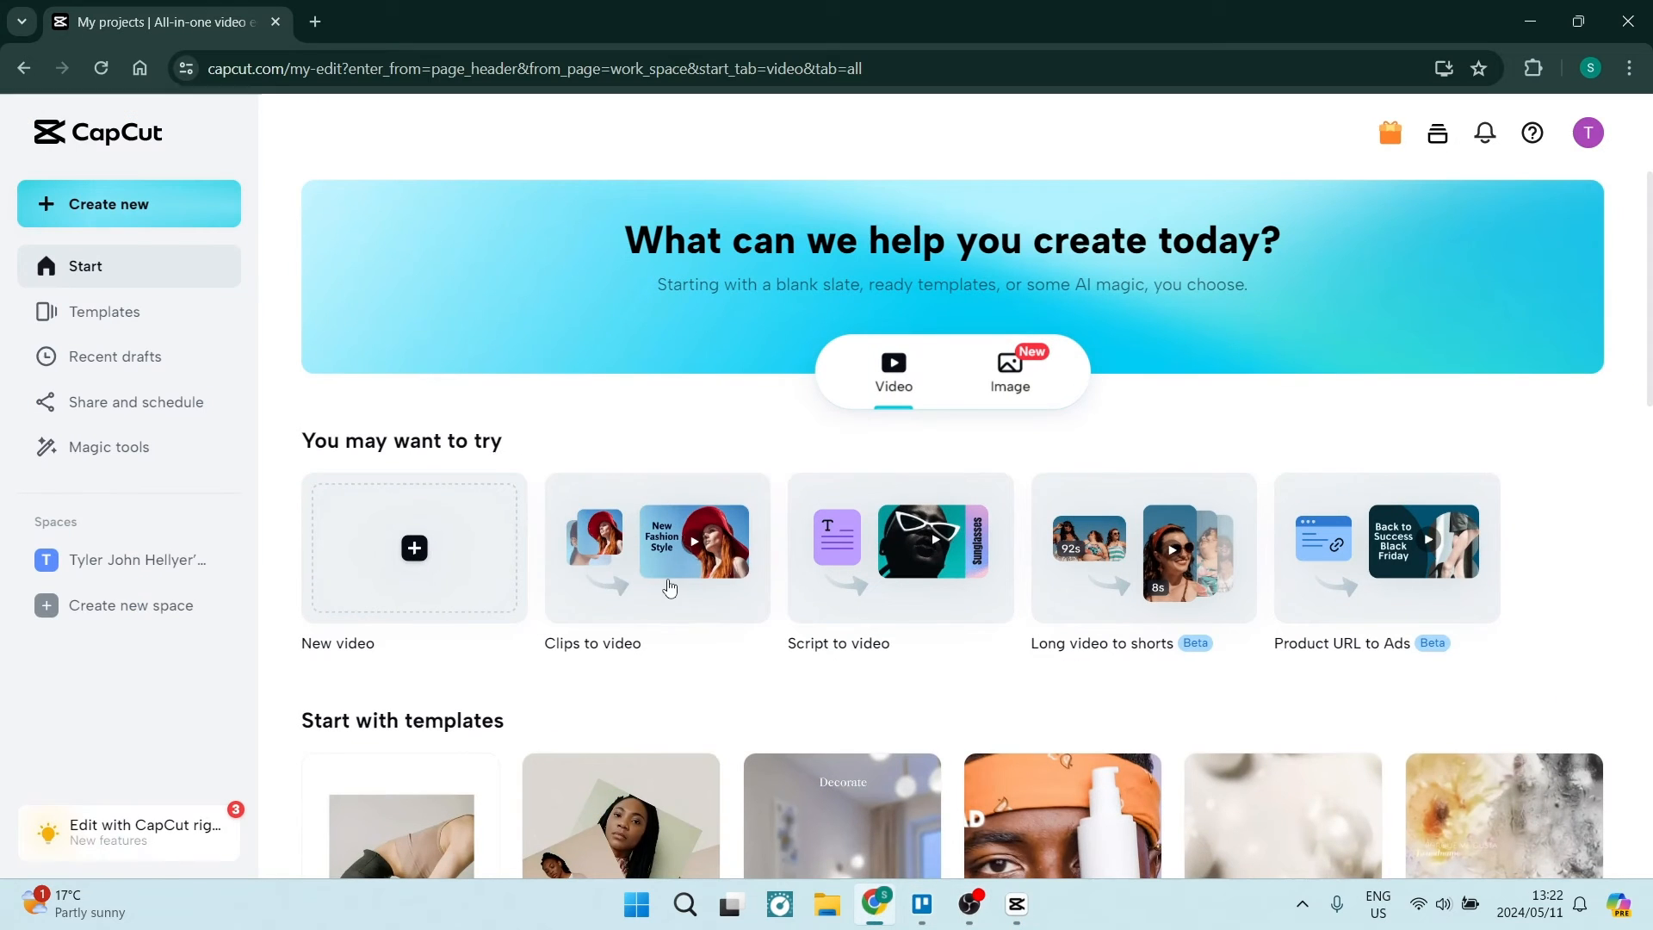
mouse_move(313, 93)
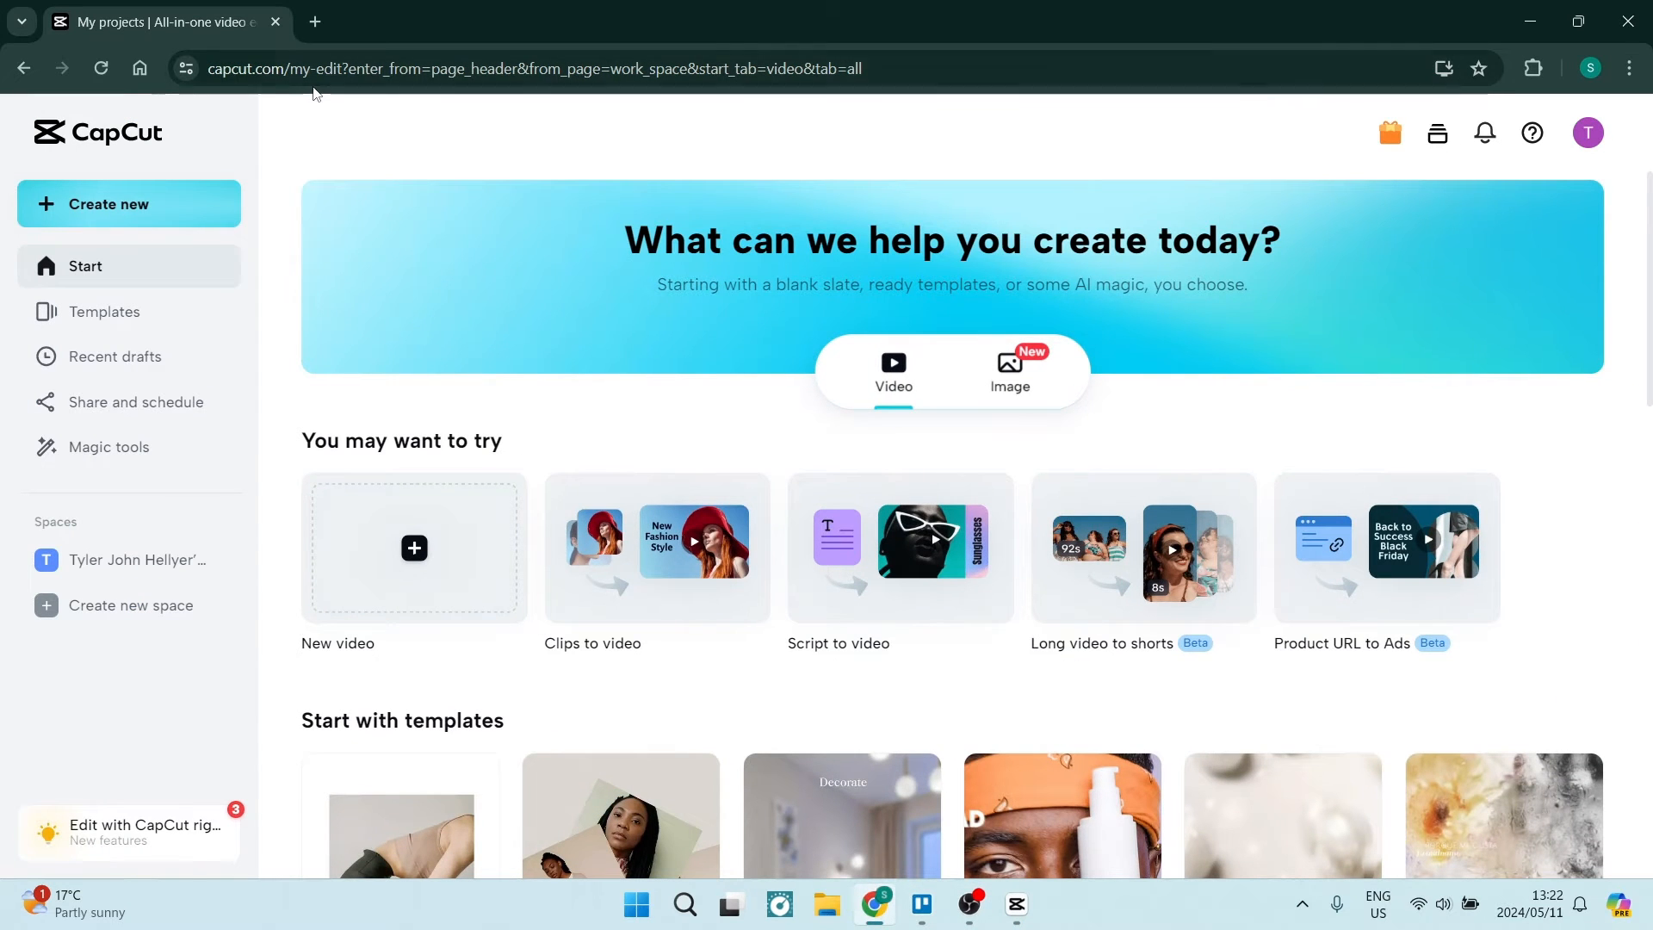
mouse_move(391, 199)
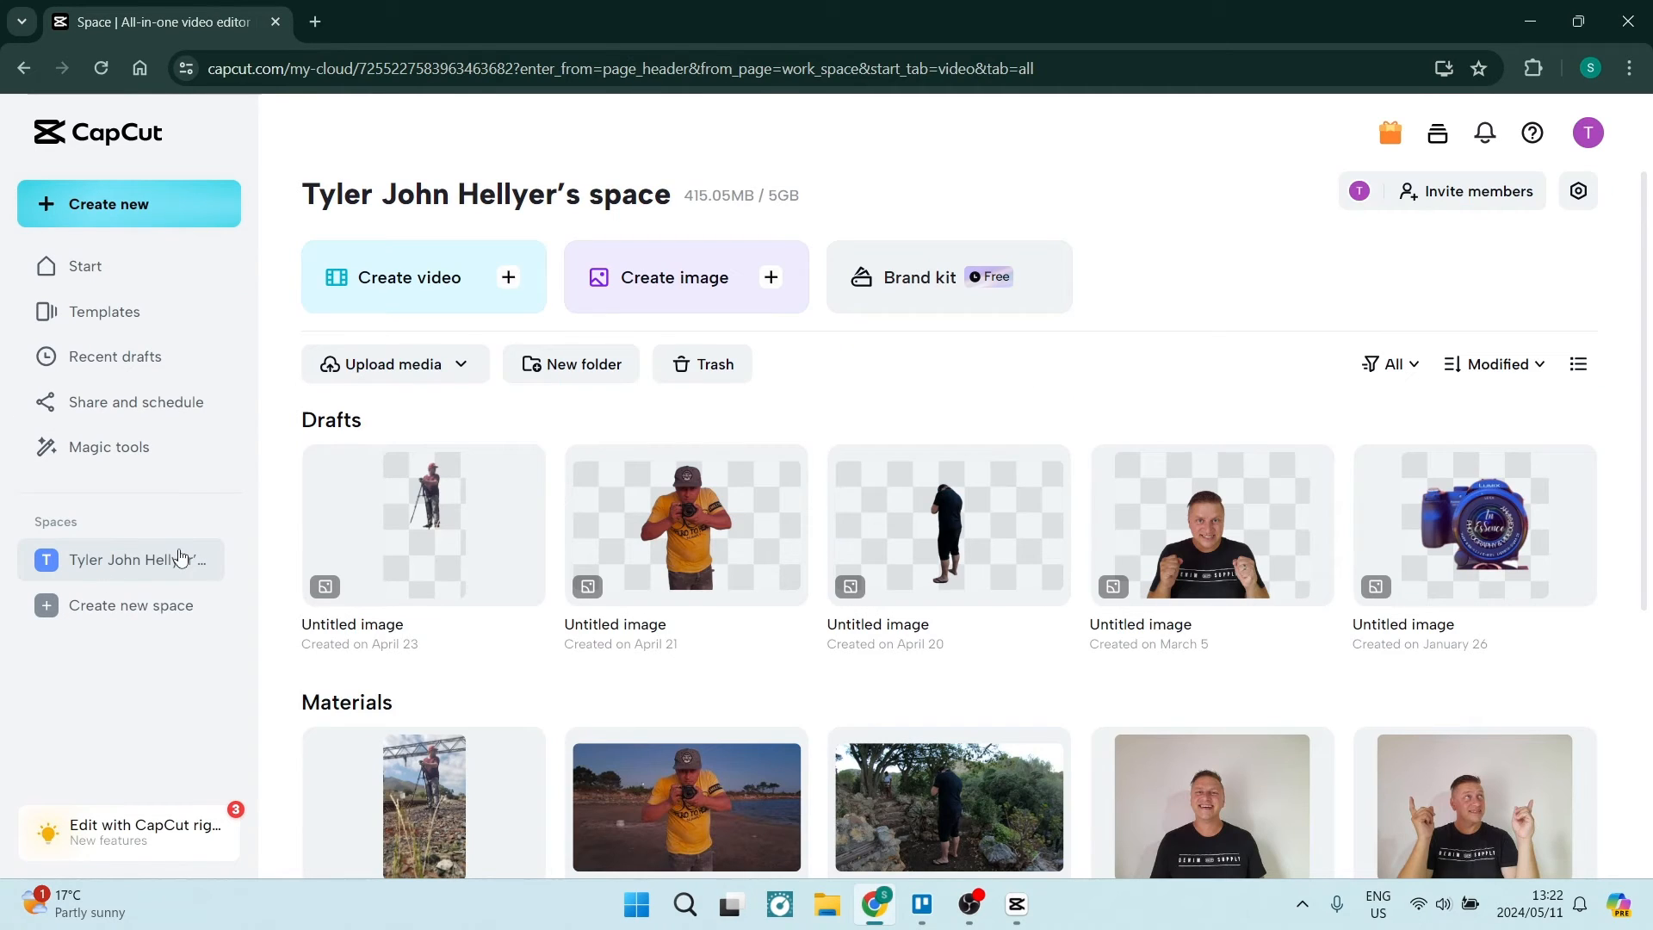
mouse_move(1357, 229)
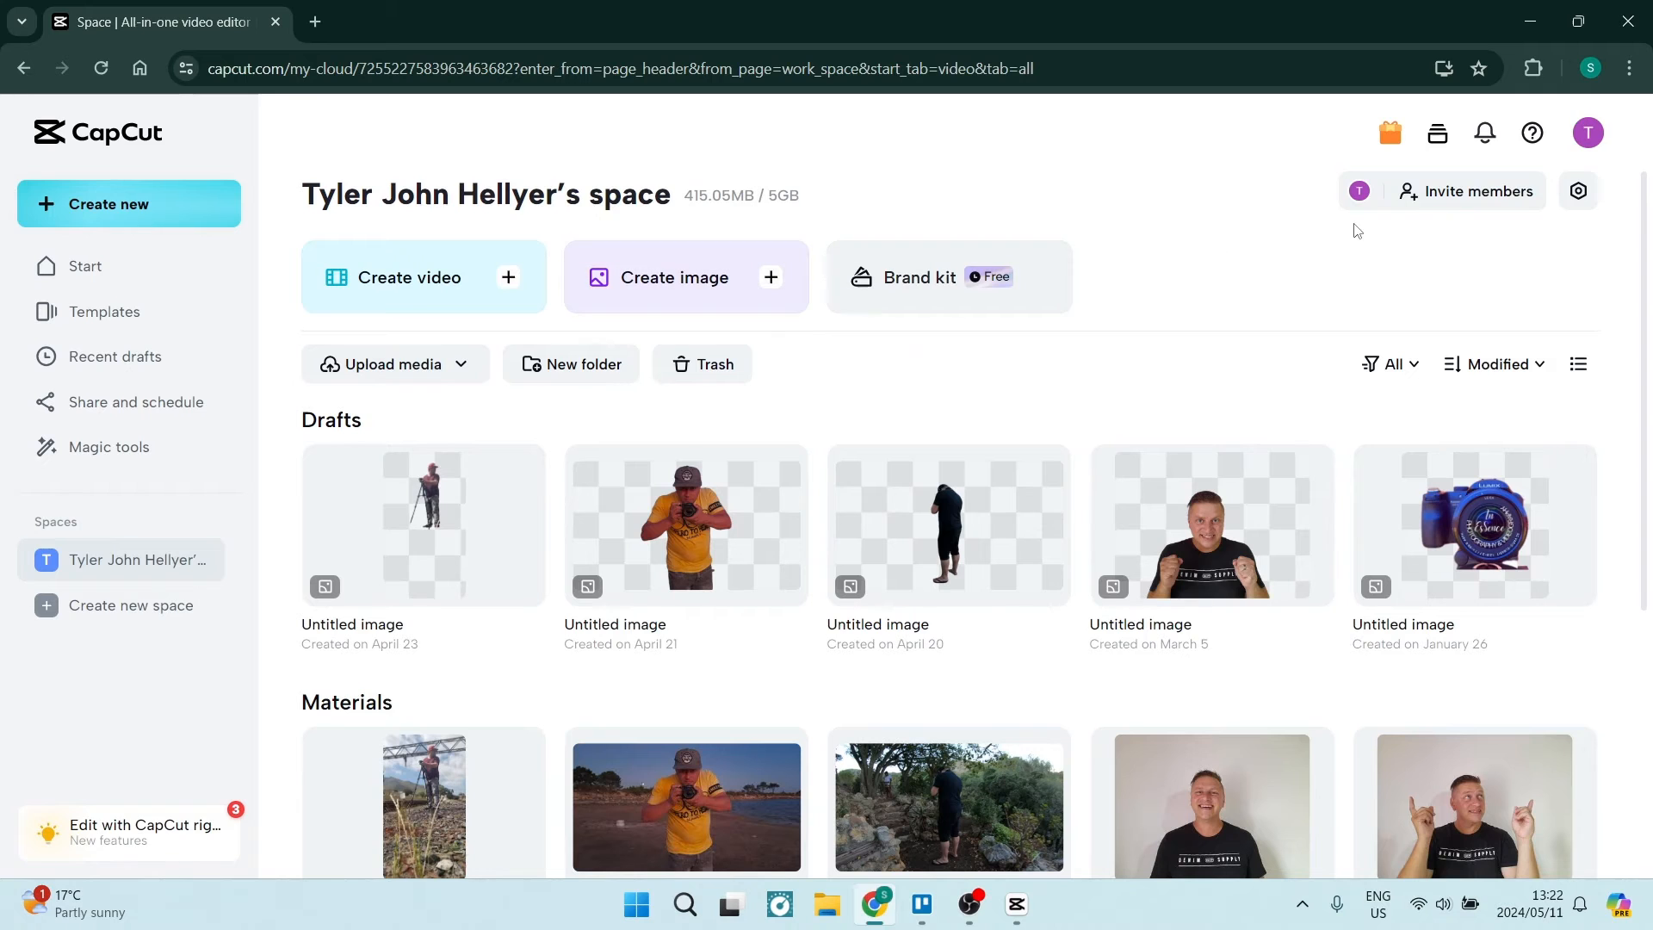
Bring up the Invite members options for the personal space.
click(1467, 191)
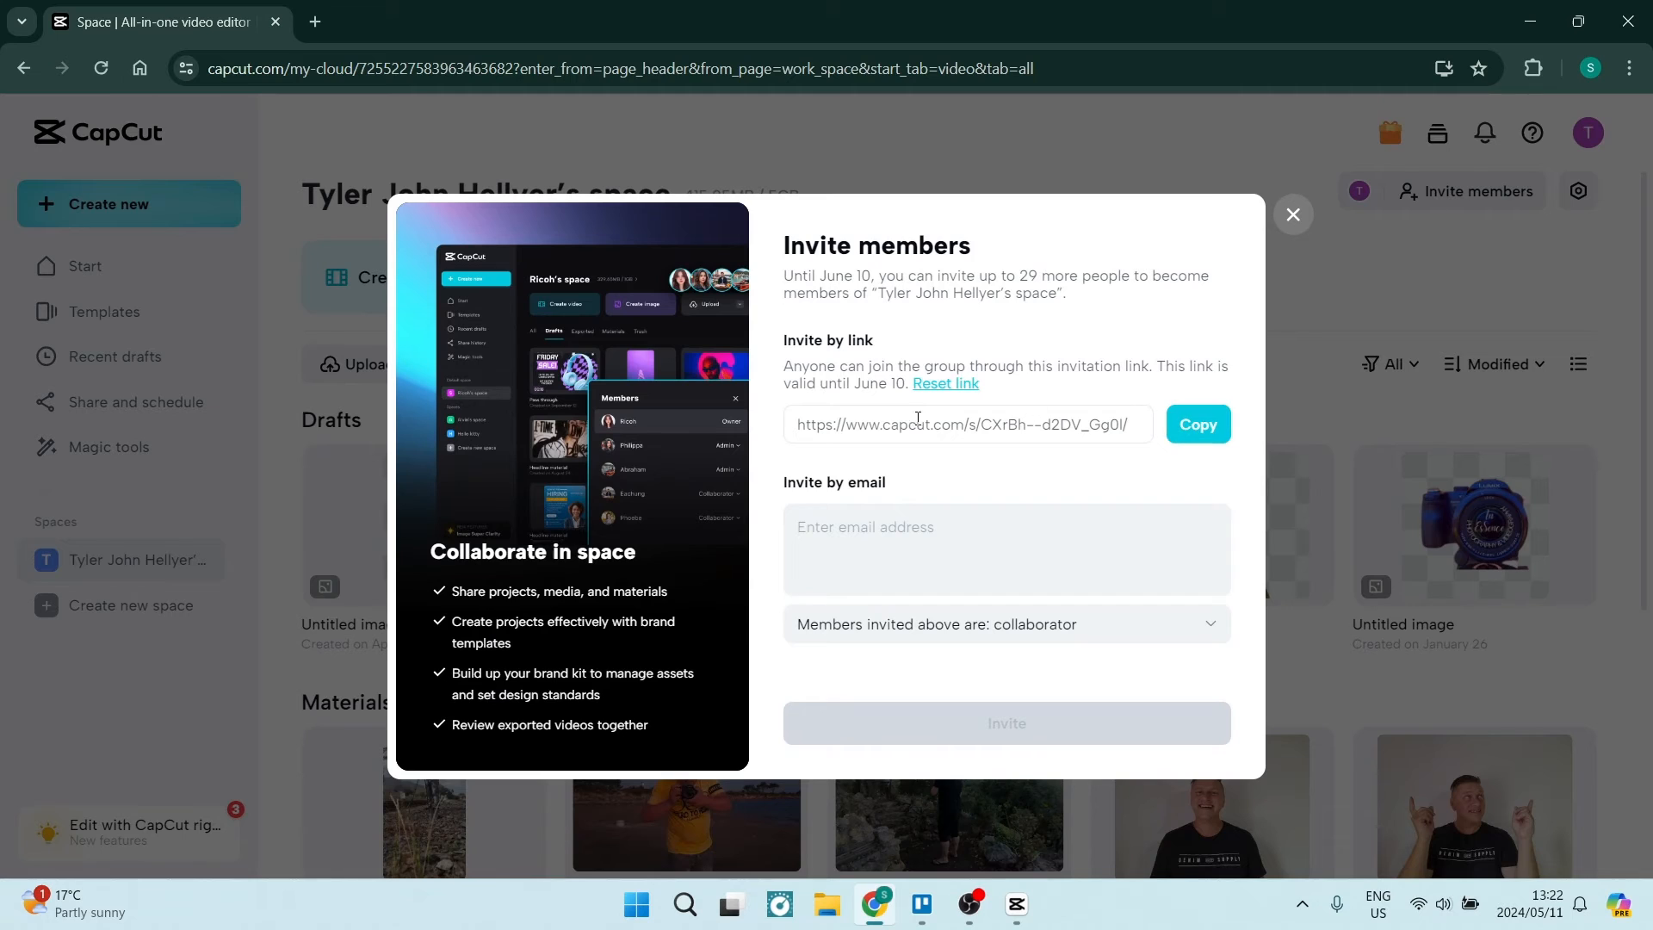
Inspect the invitee email field and the member role choices without changing them.
click(985, 527)
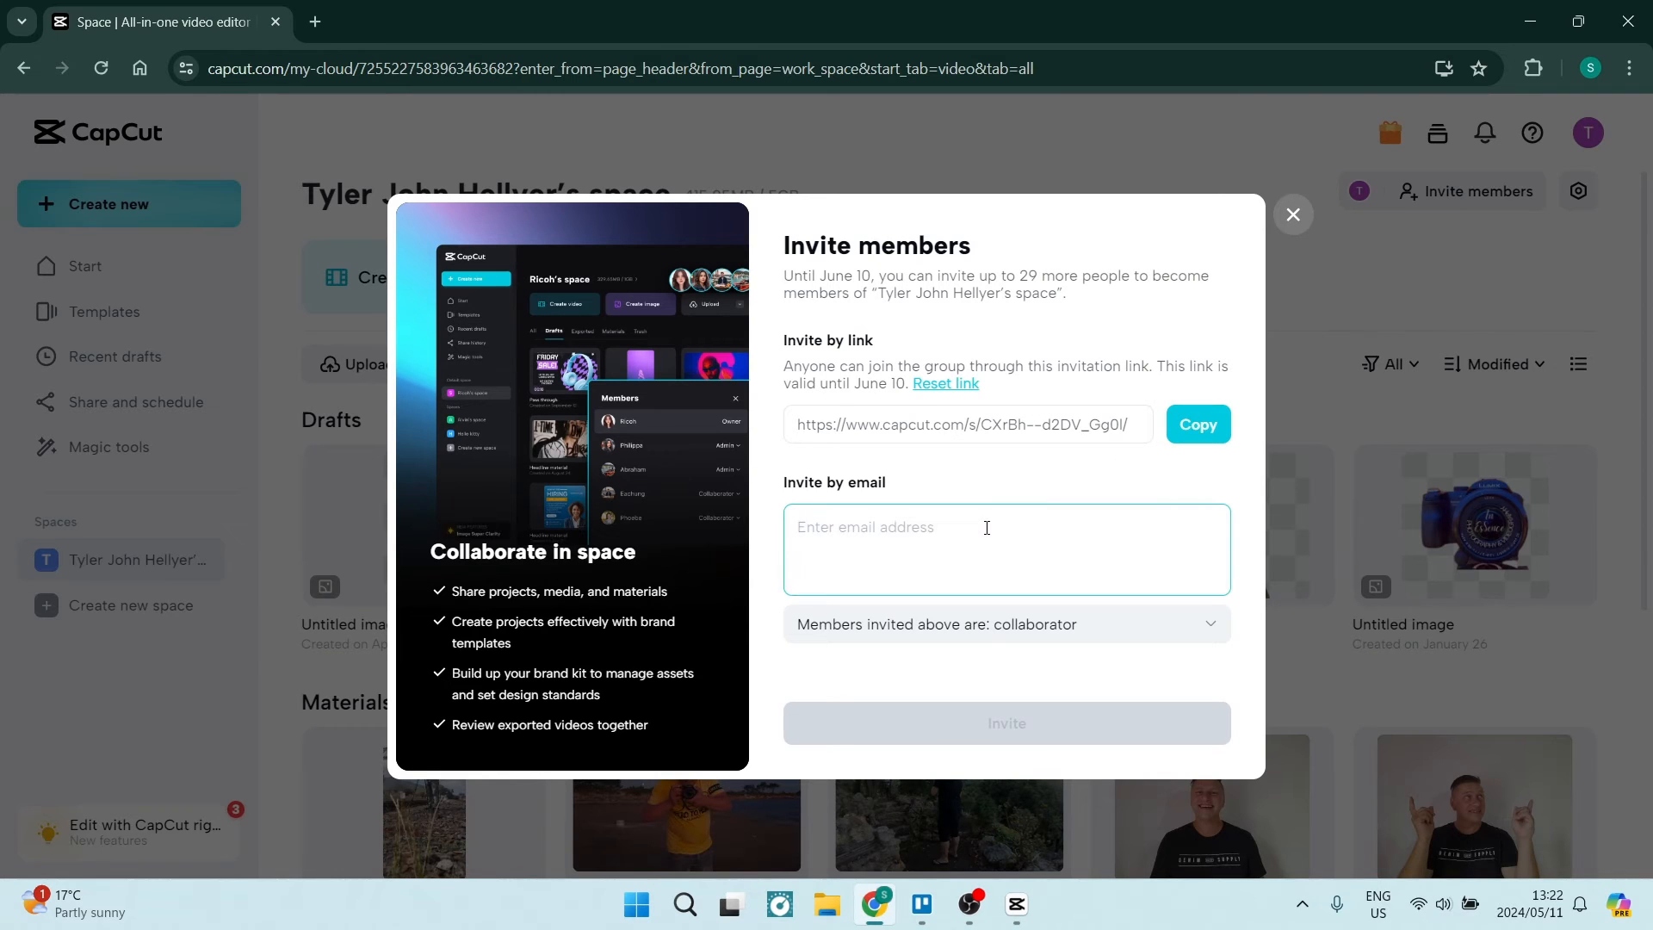
click(1002, 623)
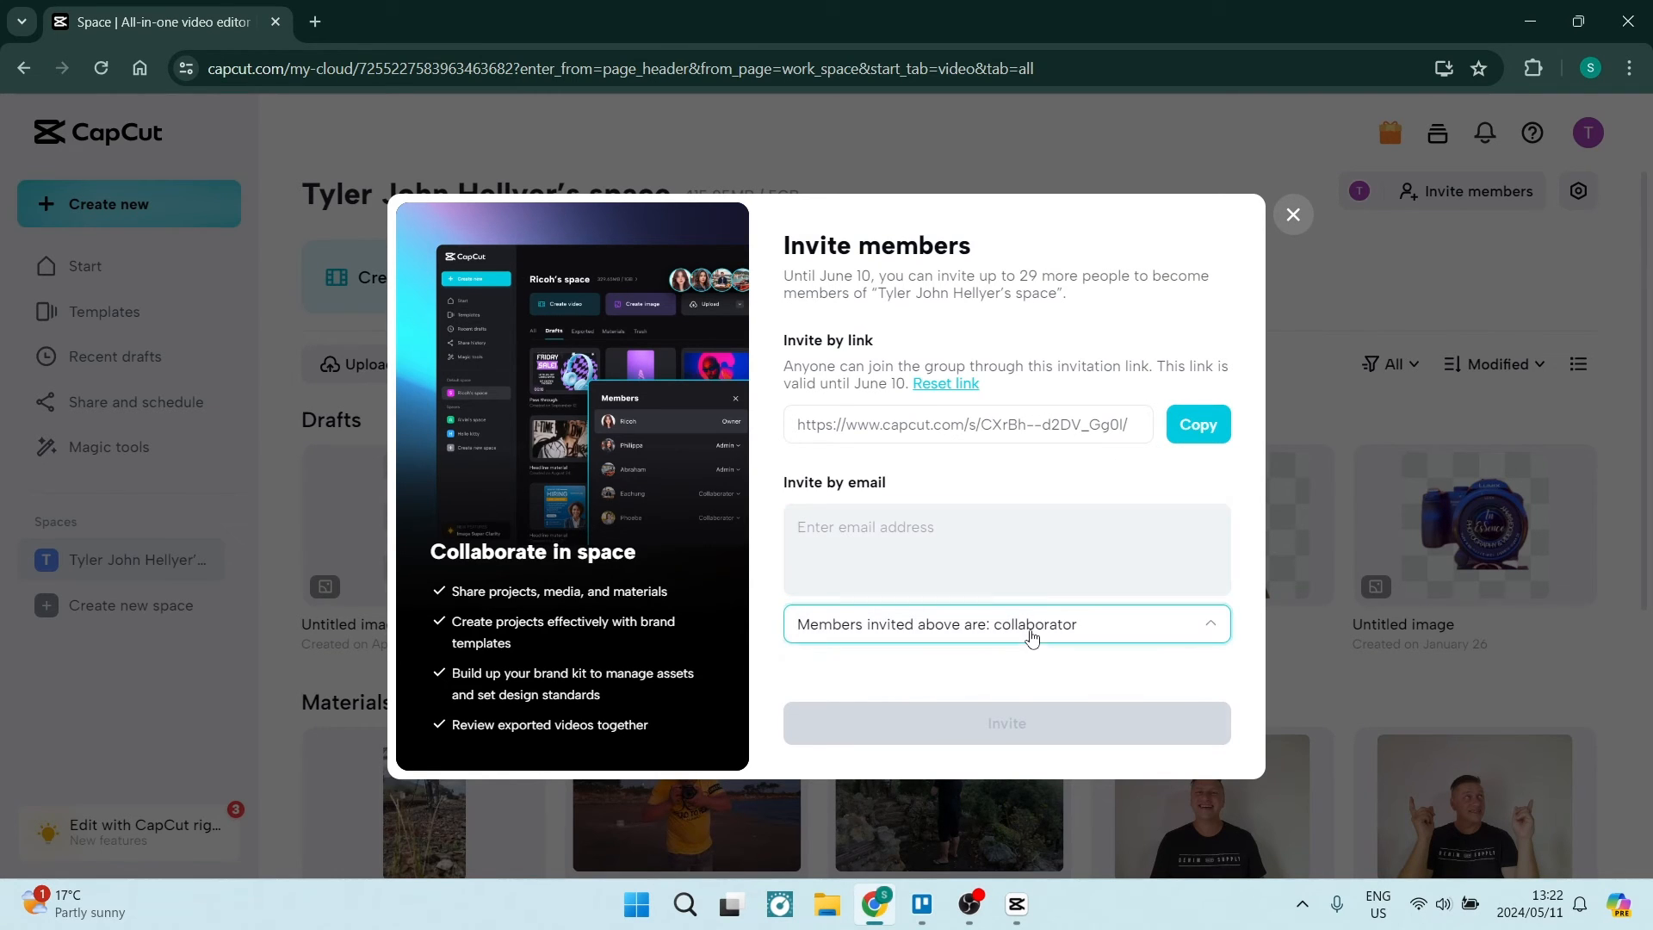
click(1004, 624)
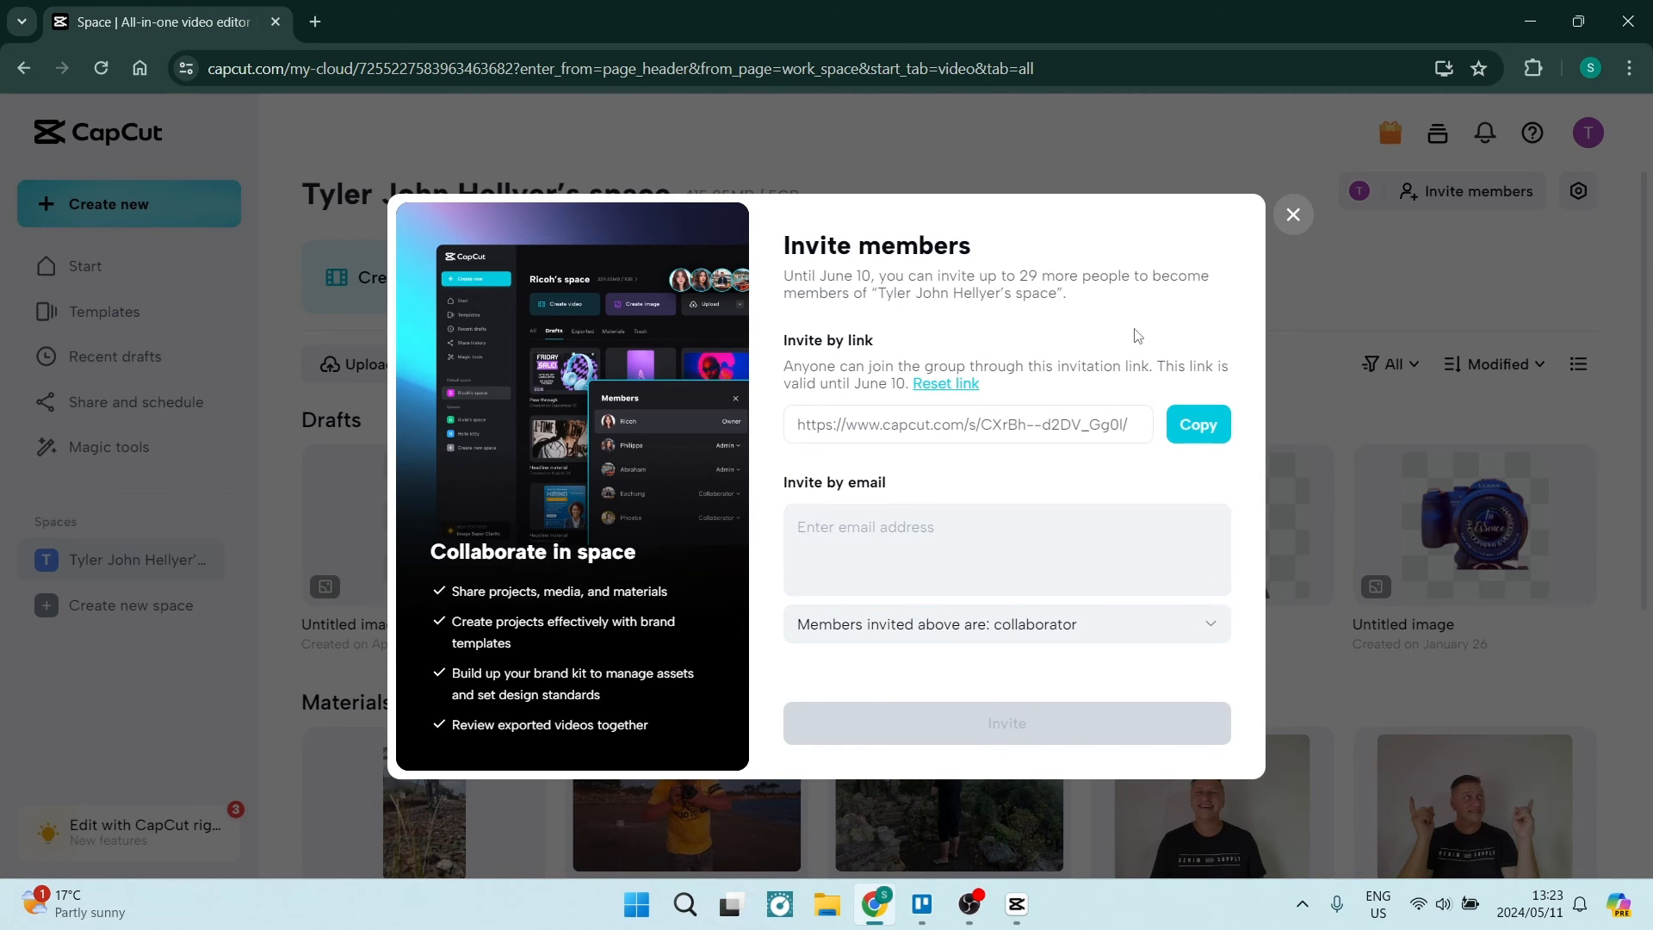
mouse_move(1232, 281)
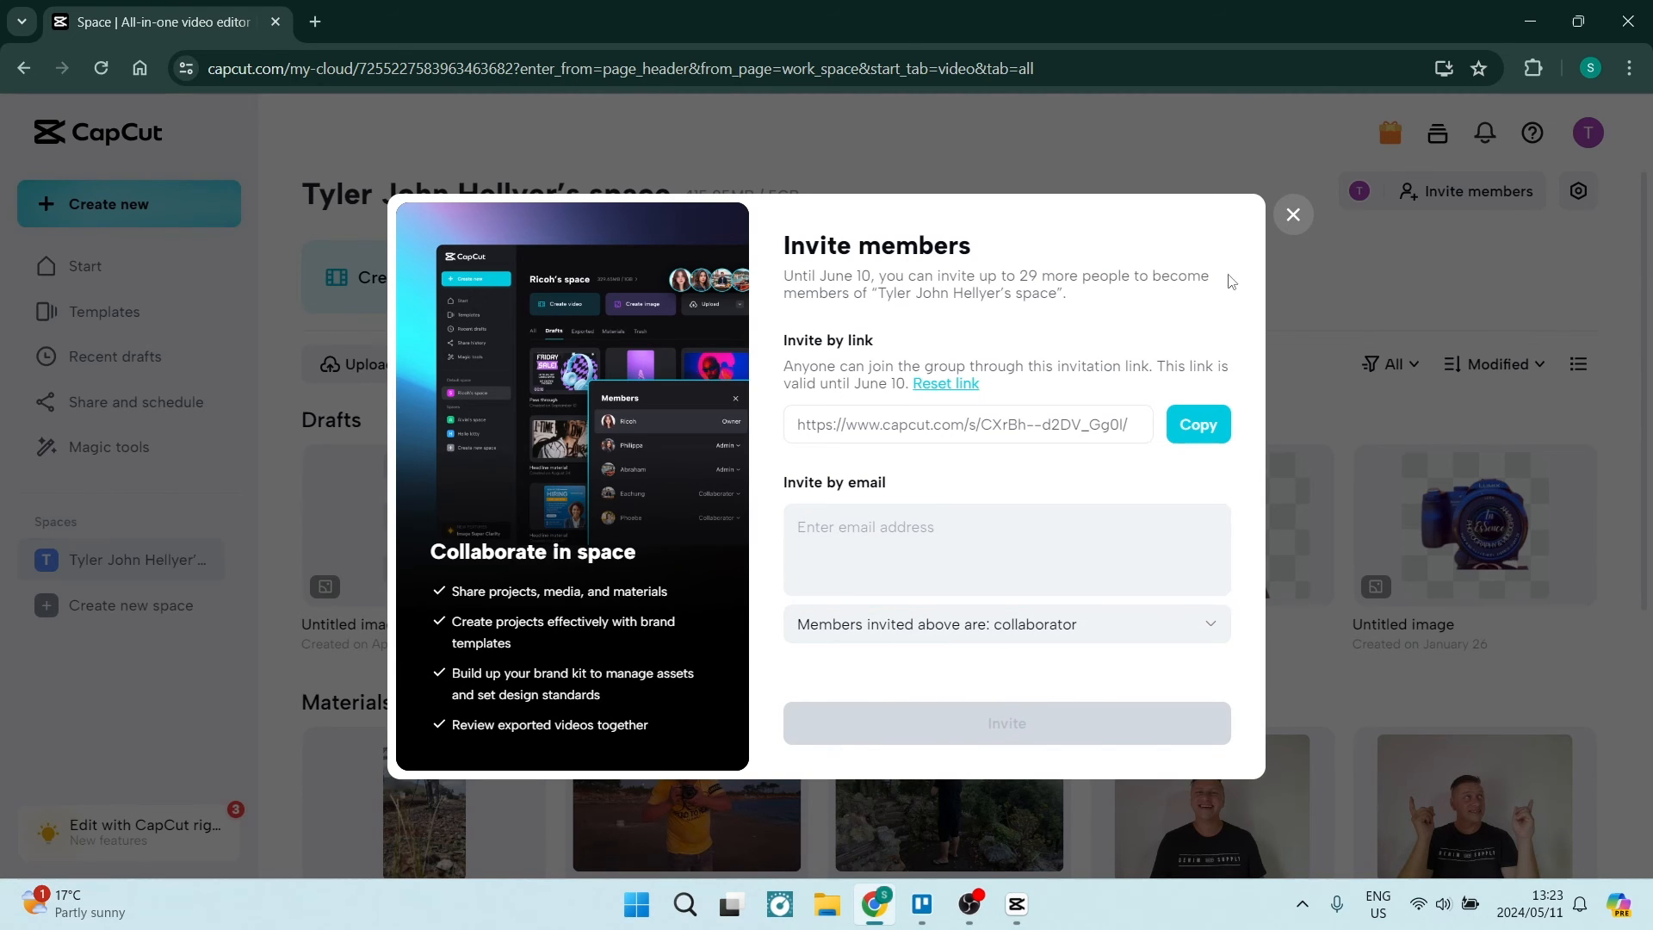
Close the Invite members dialog without sending an invitation.
click(1294, 215)
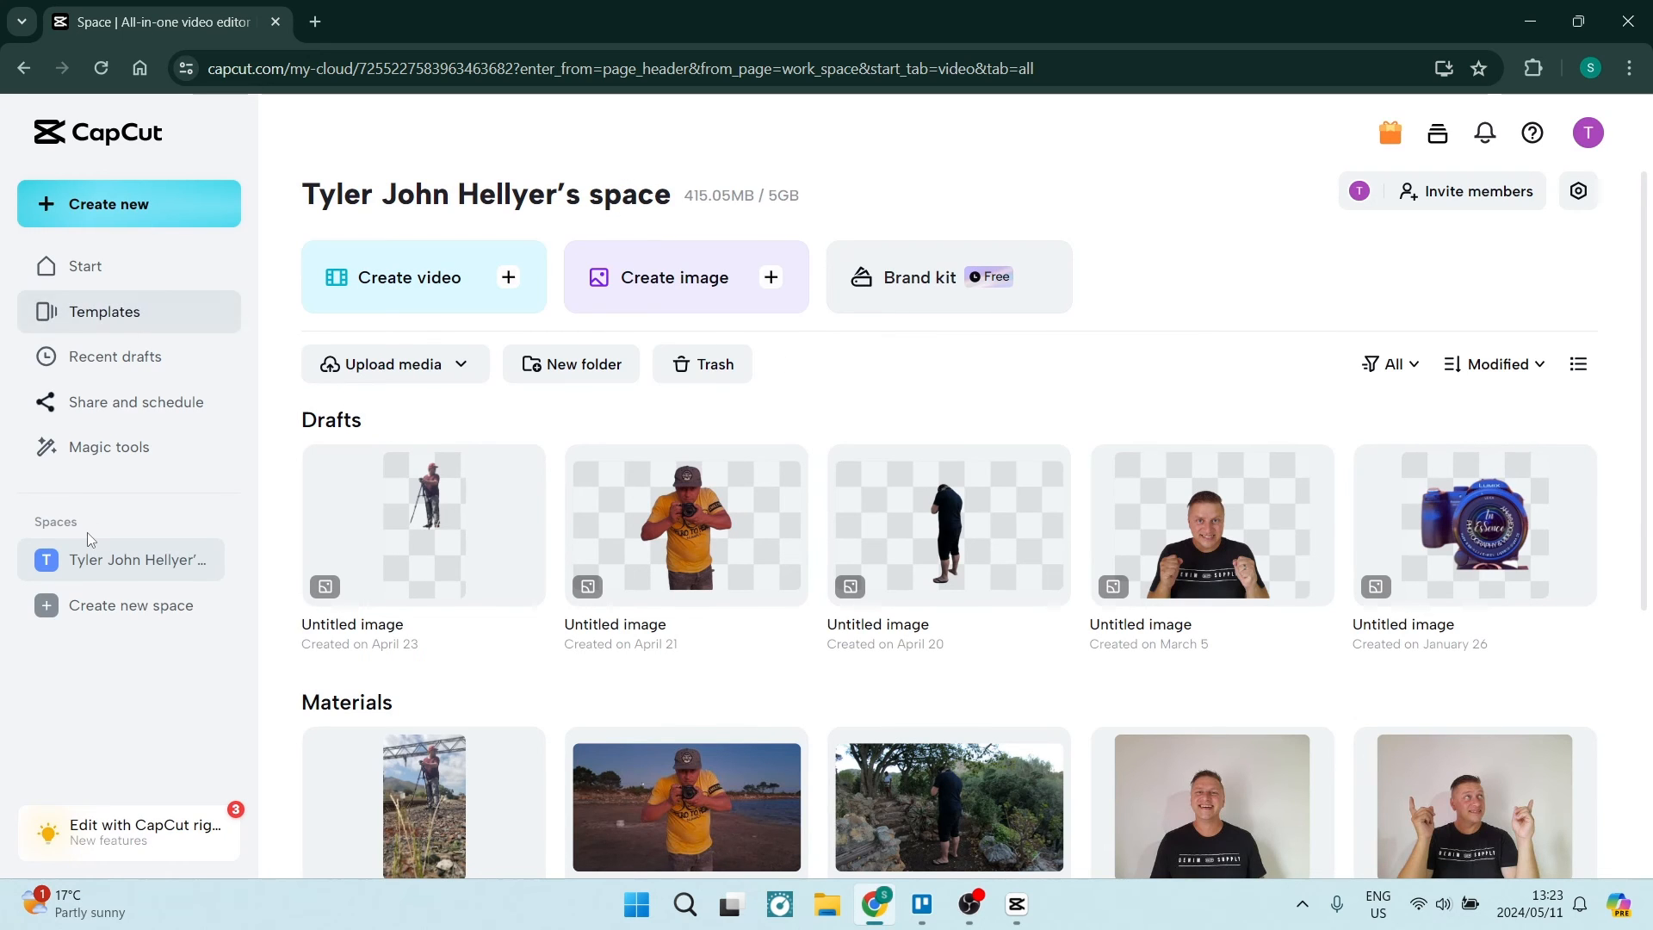
mouse_move(1464, 817)
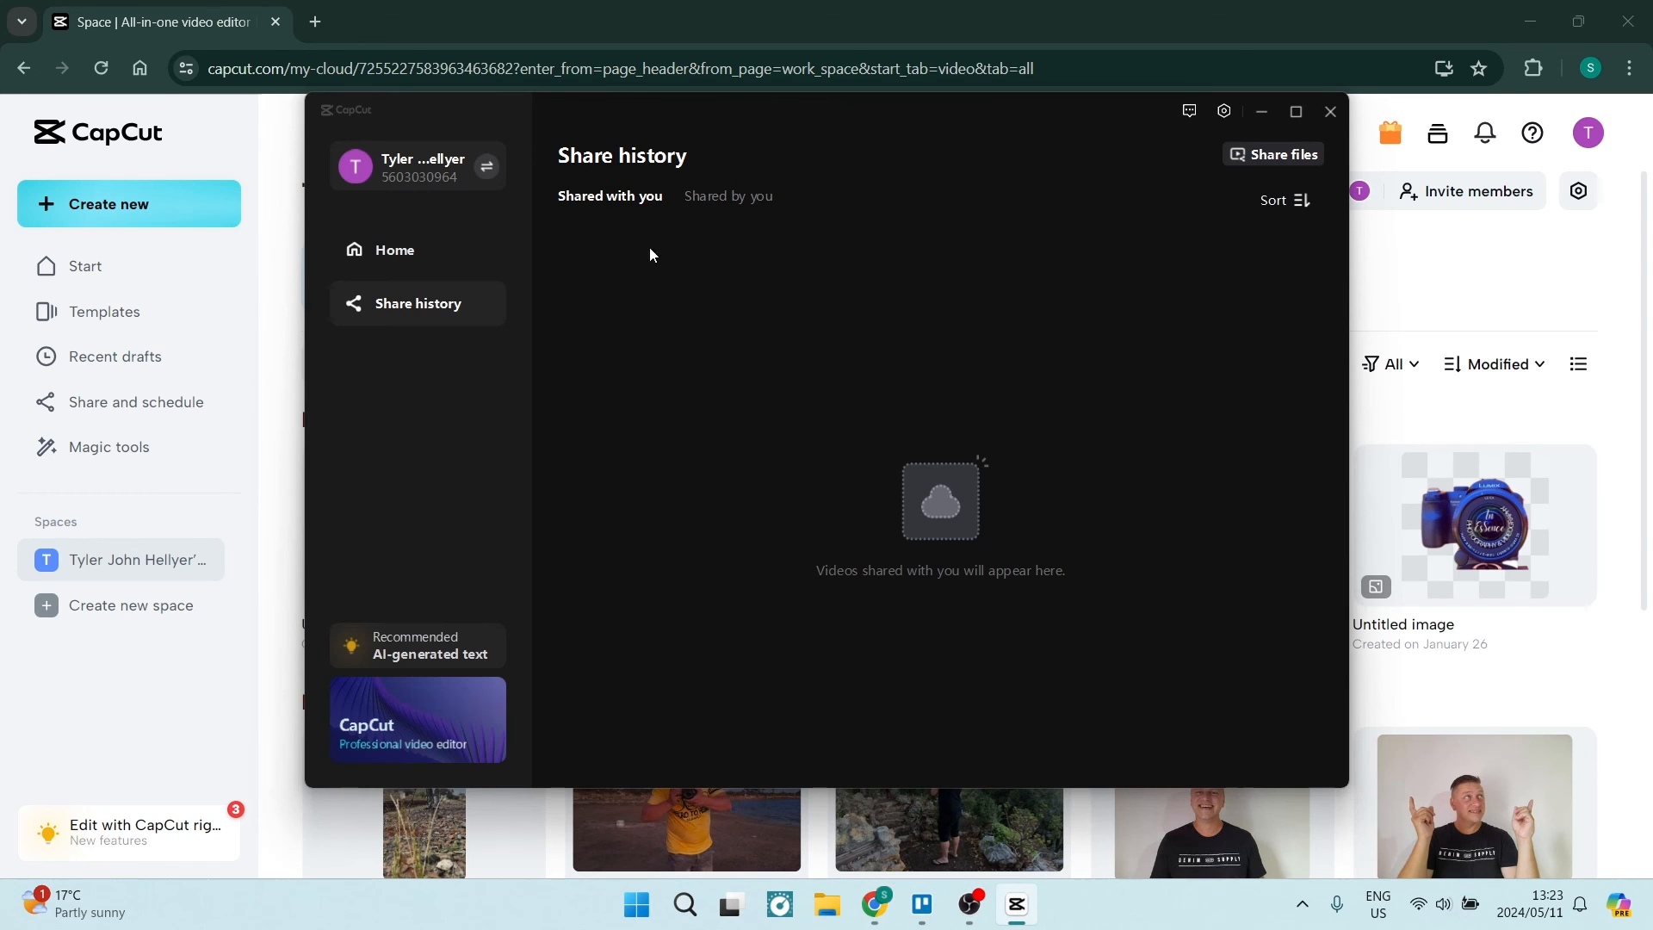
mouse_move(852, 565)
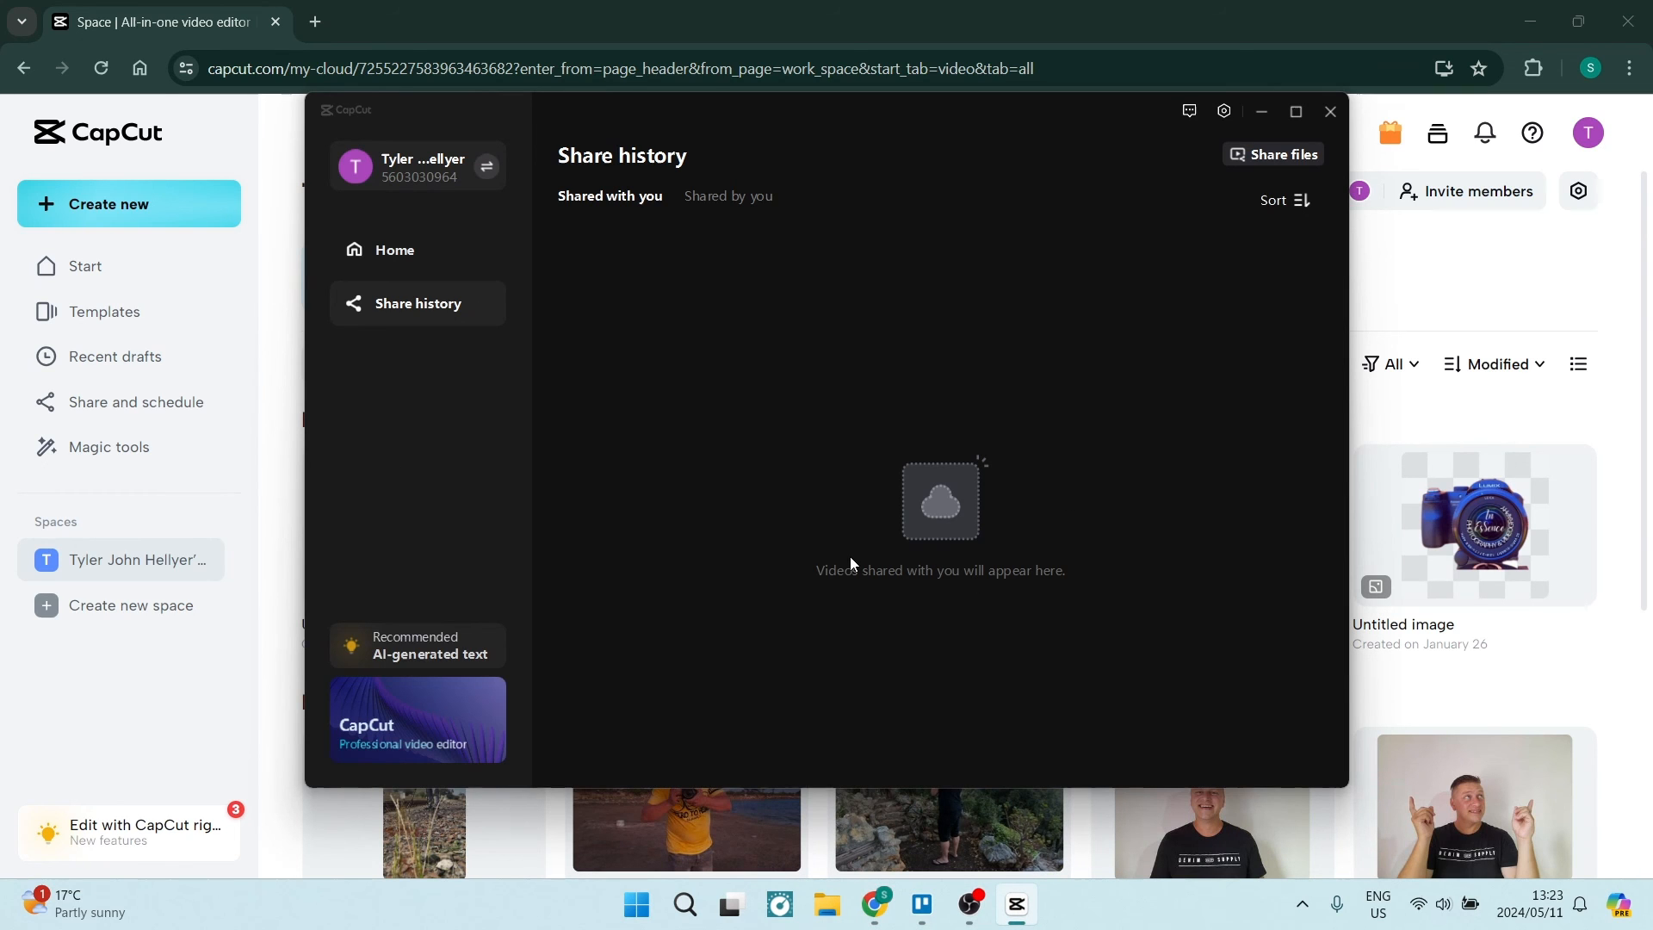